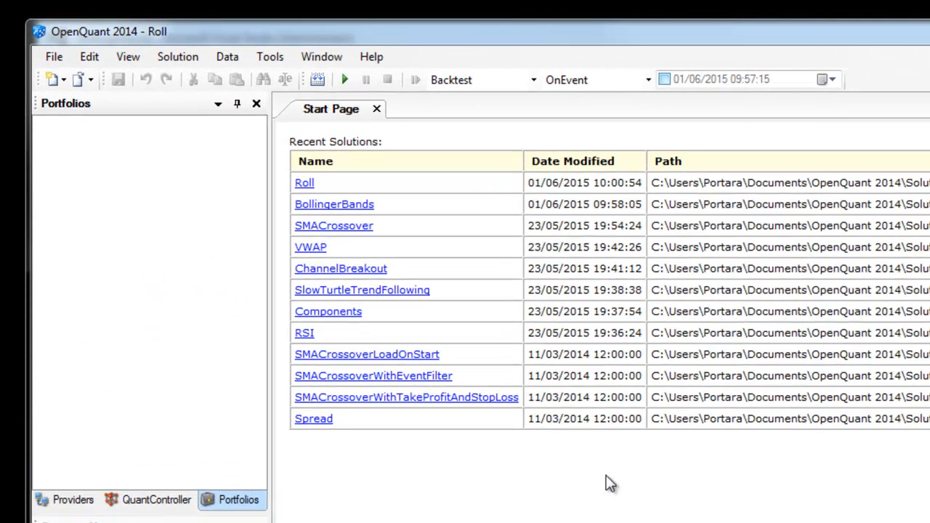
mouse_move(373, 349)
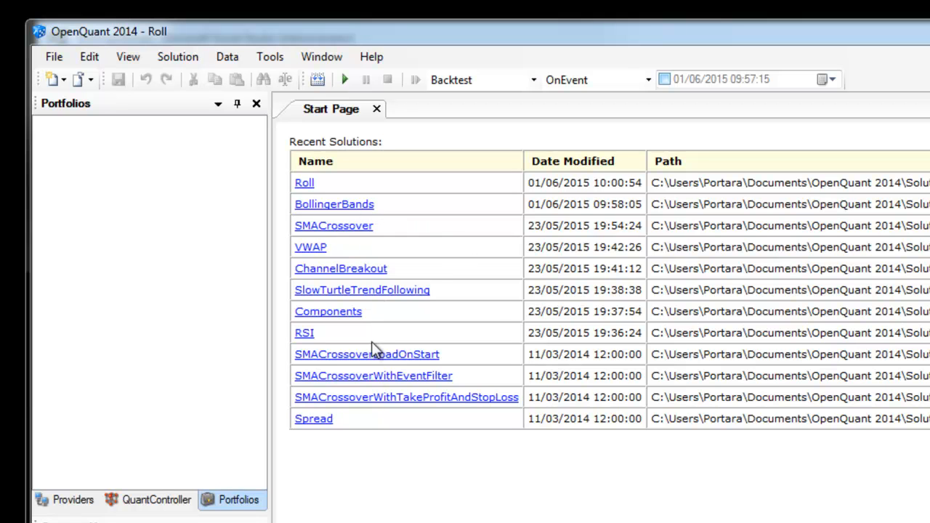
mouse_move(364, 309)
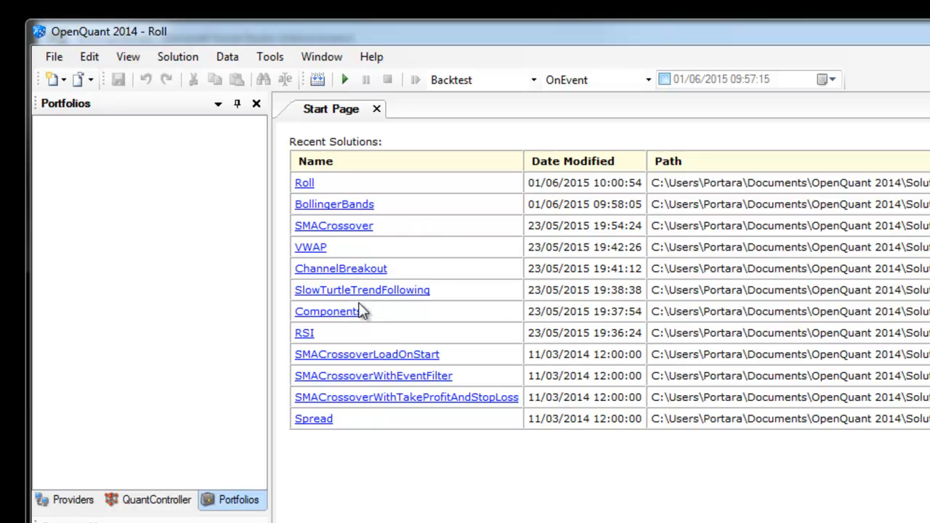
mouse_move(305, 337)
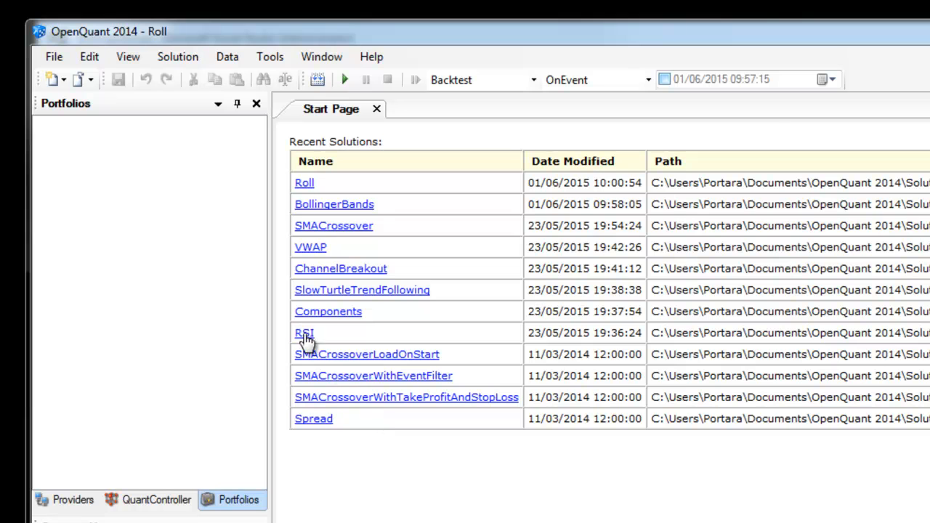
mouse_move(373, 421)
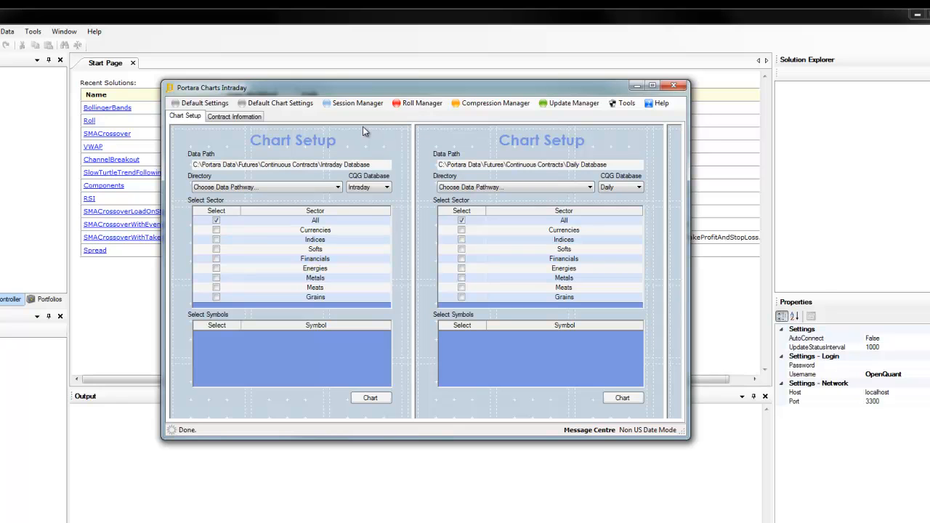
mouse_move(383, 115)
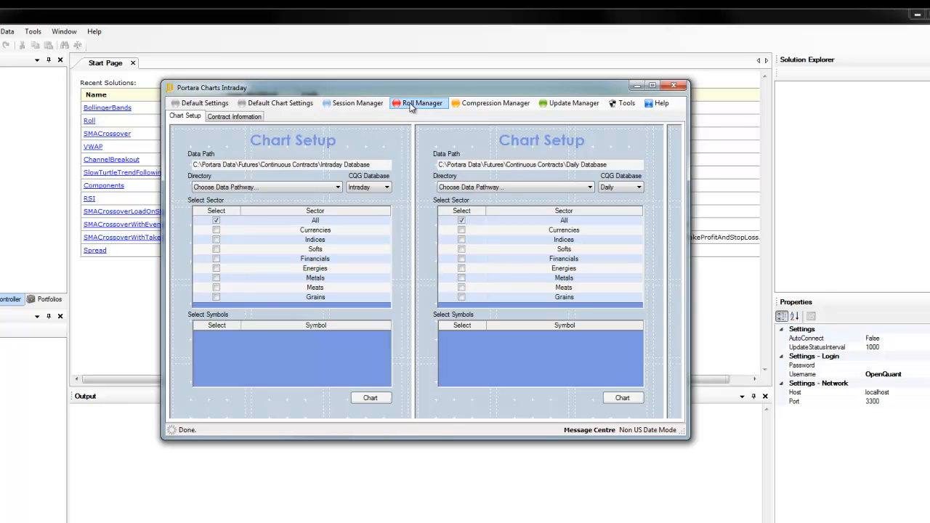
- In the Roll Manager, roll the Bean Oil, British Pound and Corn hybrids into continuous contracts
left_click(418, 102)
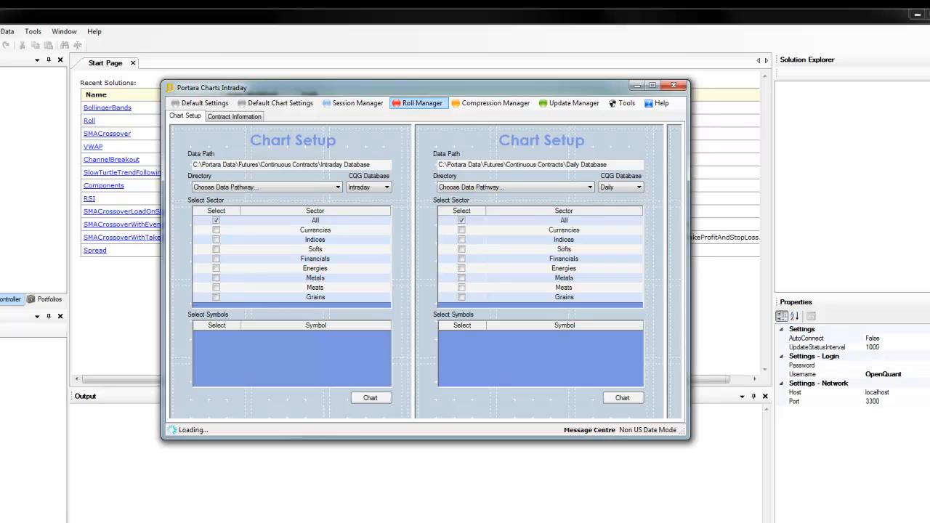
left_click(418, 102)
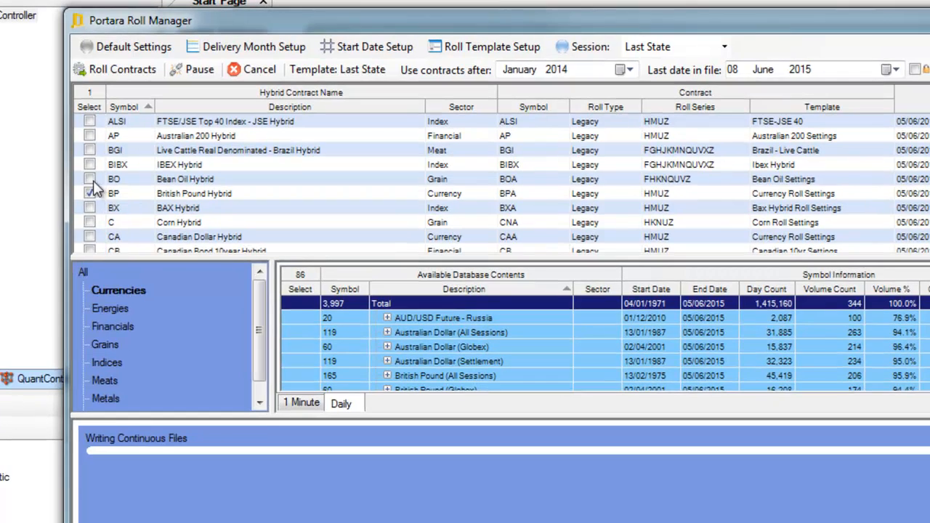
left_click(89, 179)
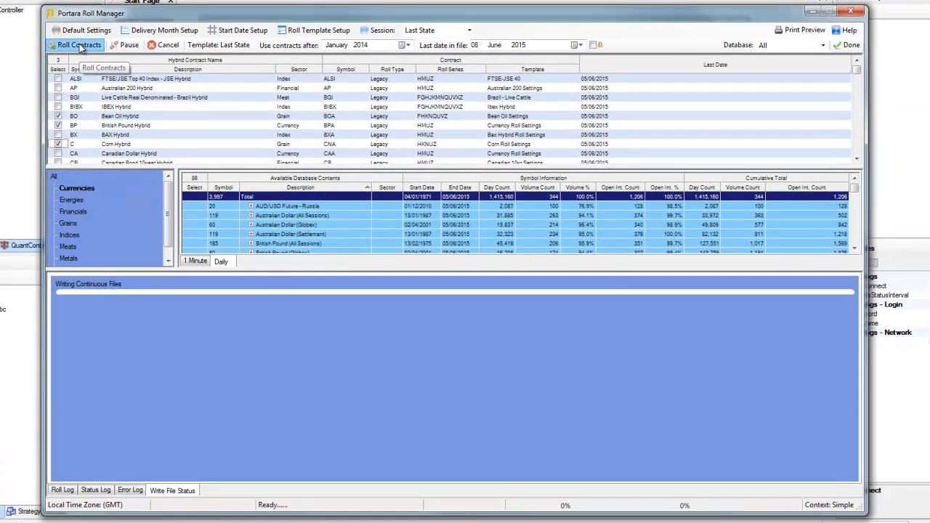
left_click(79, 45)
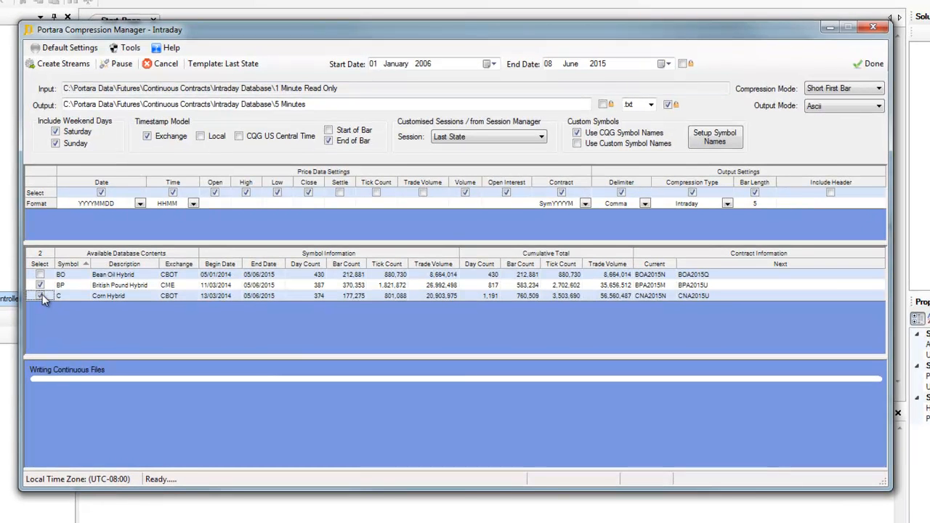
- Tick the Corn hybrid alongside BO and BP, then create the 5-minute compressed streams
left_click(40, 296)
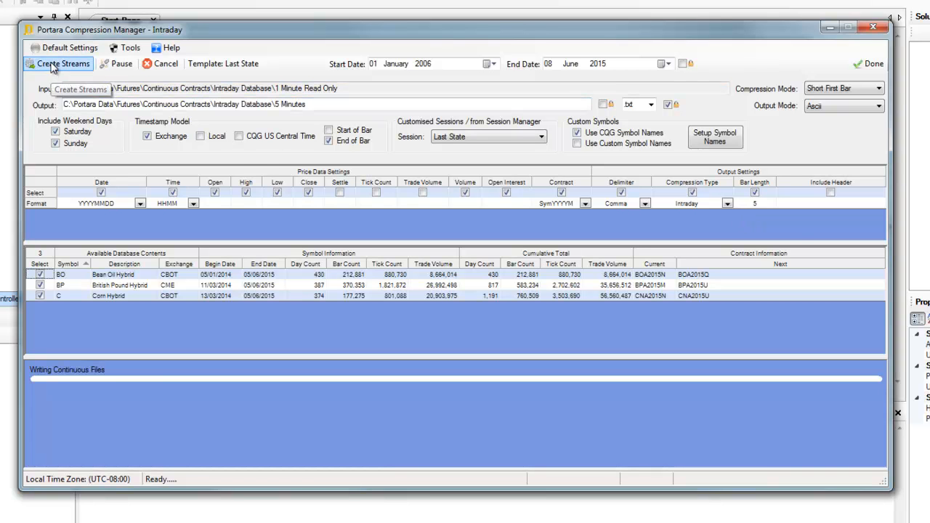
mouse_move(528, 160)
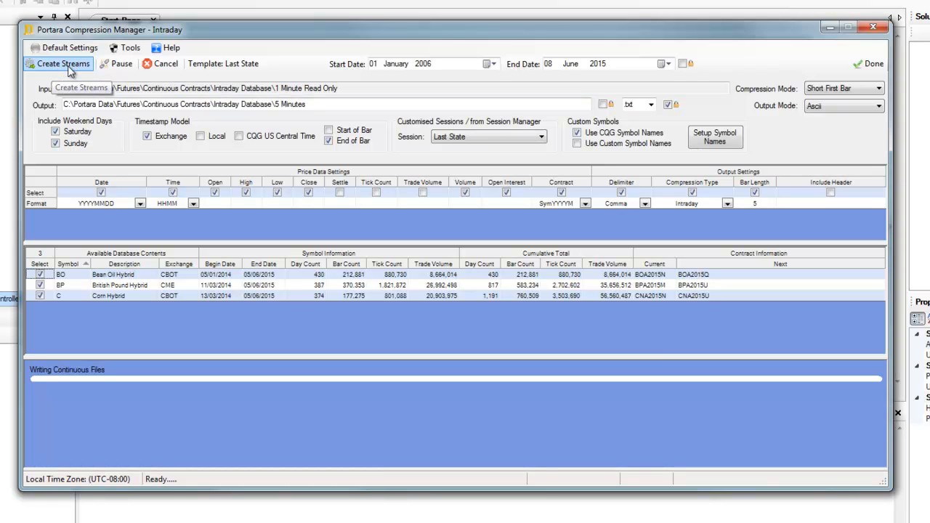
left_click(63, 63)
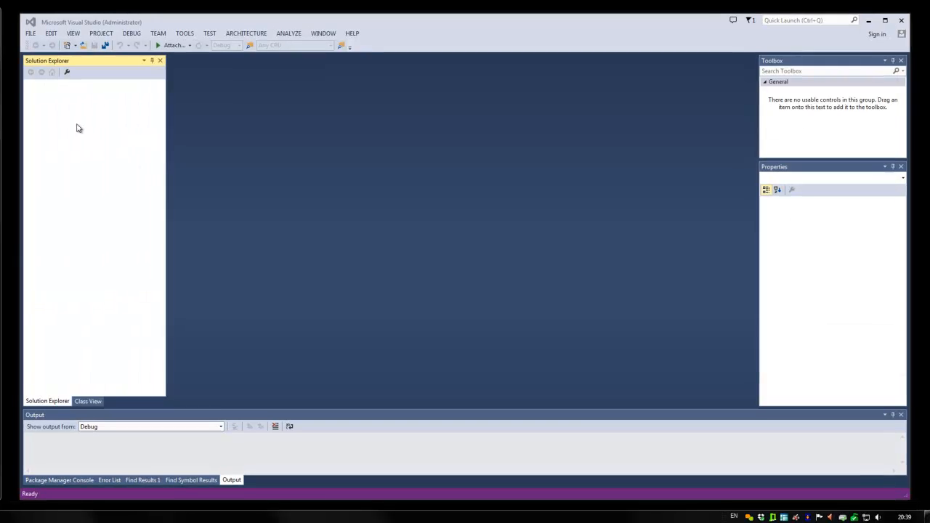
- Reopen BollingerBands.sln from recent solutions and select the Backtest project's PortaraAPI reference
left_click(31, 33)
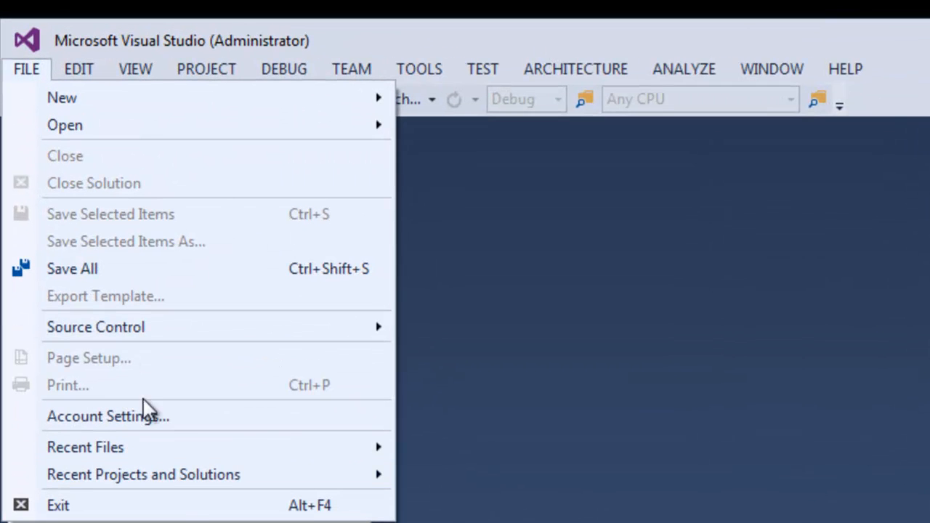
mouse_move(143, 474)
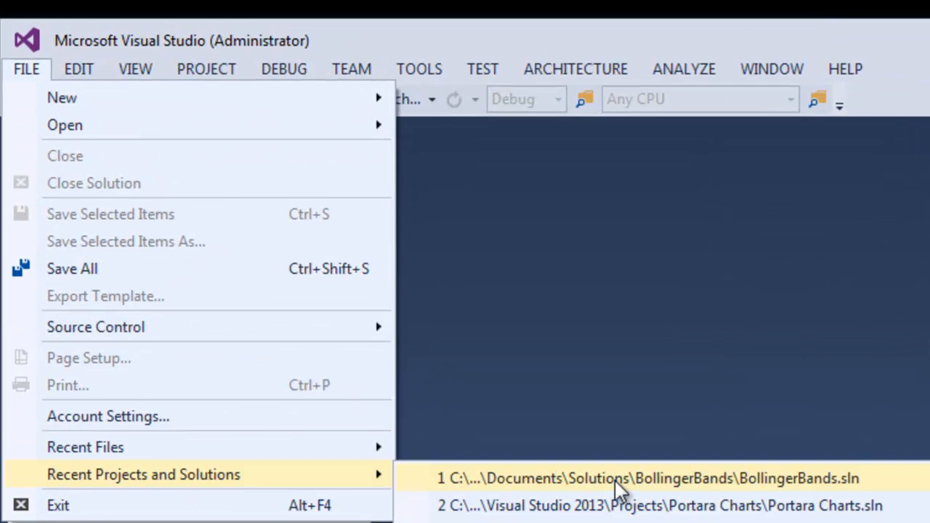
left_click(648, 478)
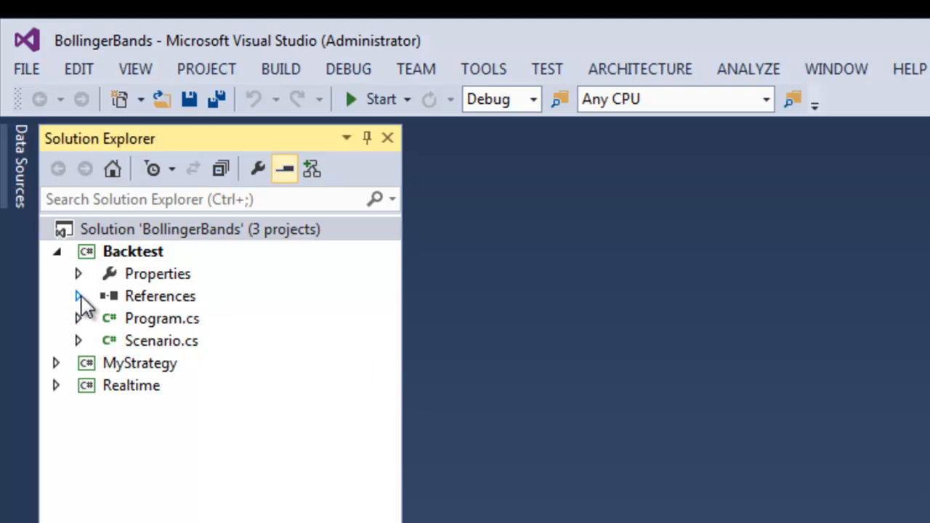
left_click(78, 296)
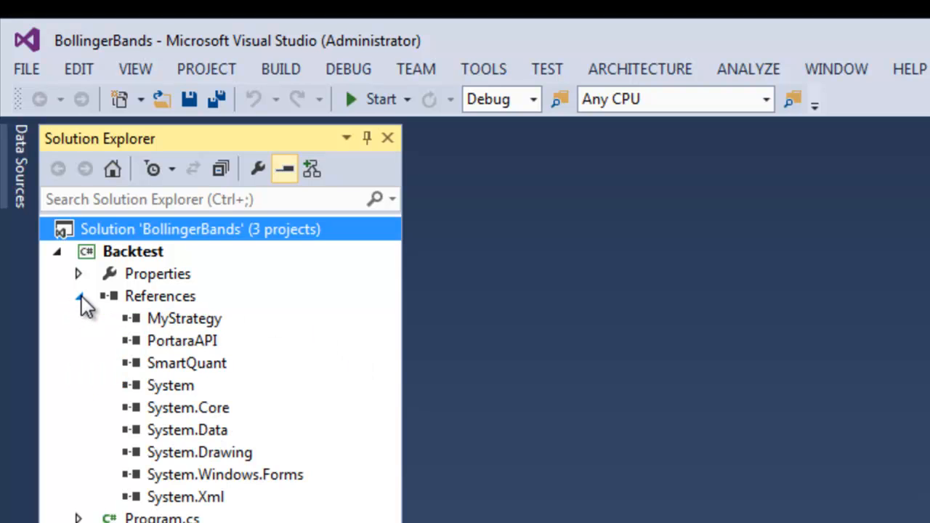
left_click(183, 340)
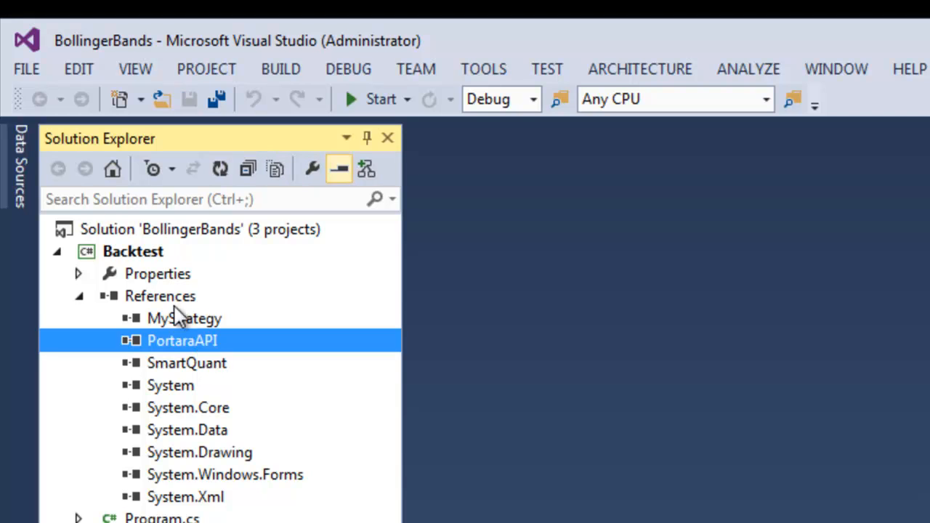
right_click(160, 296)
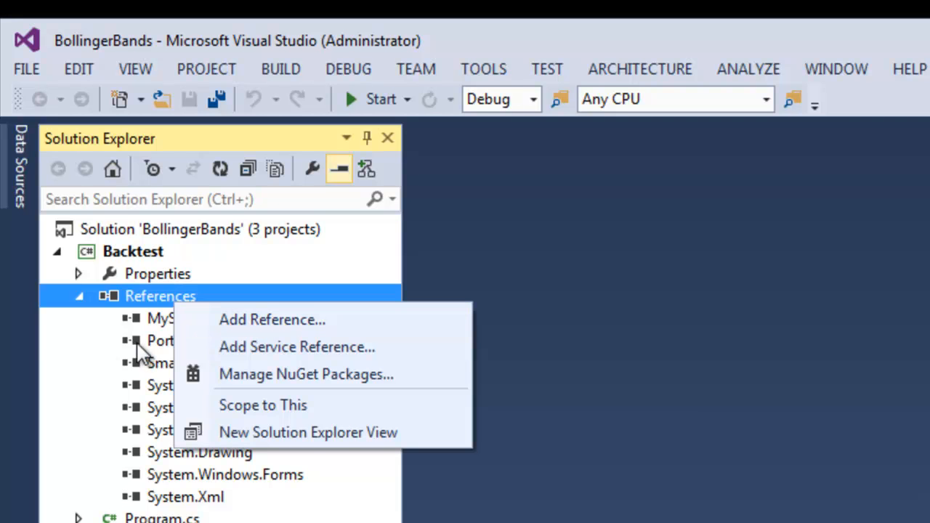
left_click(183, 340)
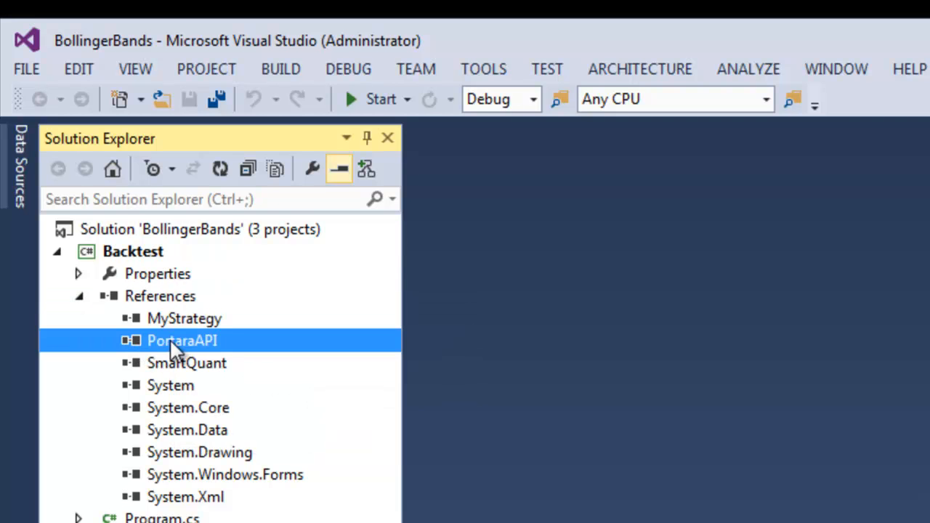
mouse_move(193, 349)
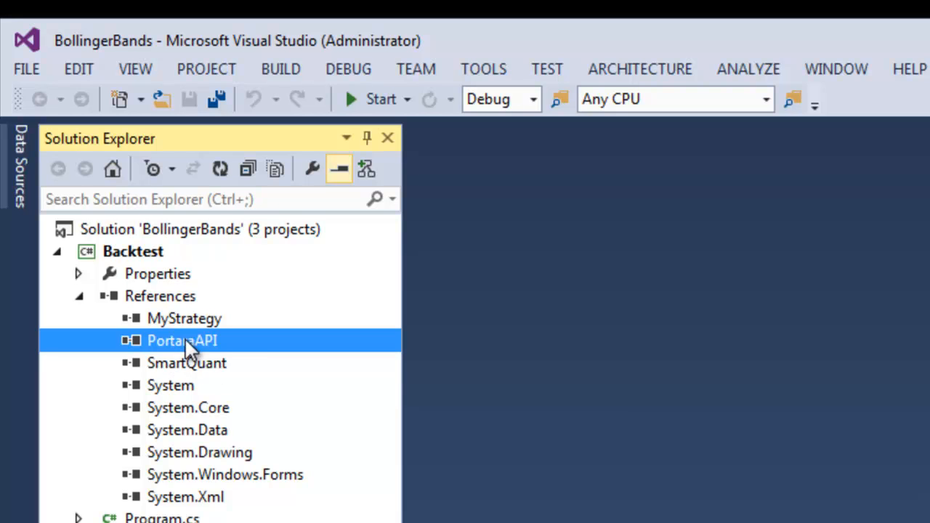
mouse_move(242, 357)
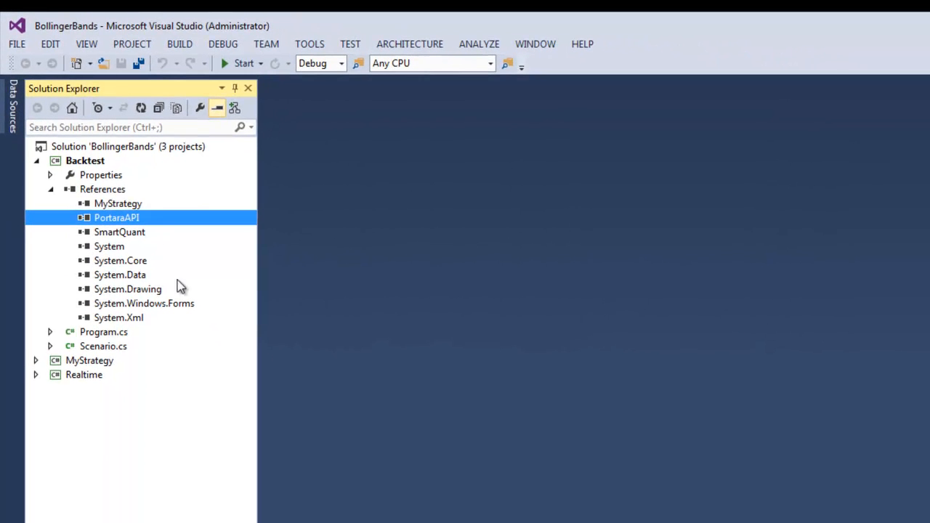
- Open Scenario.cs and scroll Run() to the Portara symbol-list and bar-series calls
double_click(103, 346)
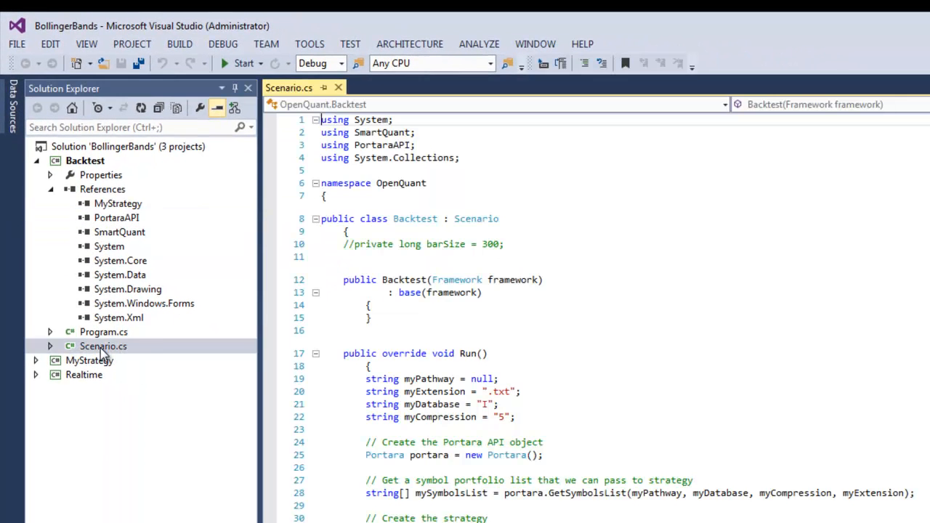
scroll("down", 3)
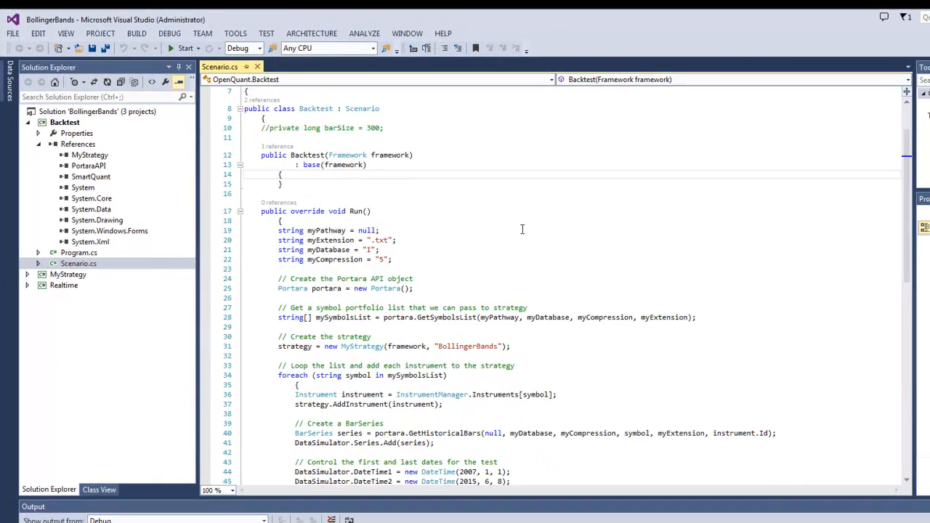
scroll("down", 3)
type("null")
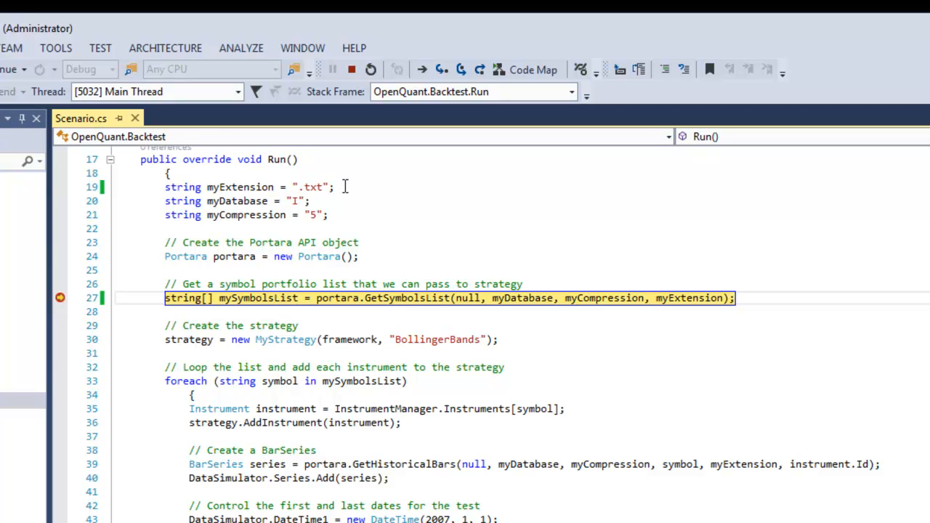
mouse_move(359, 187)
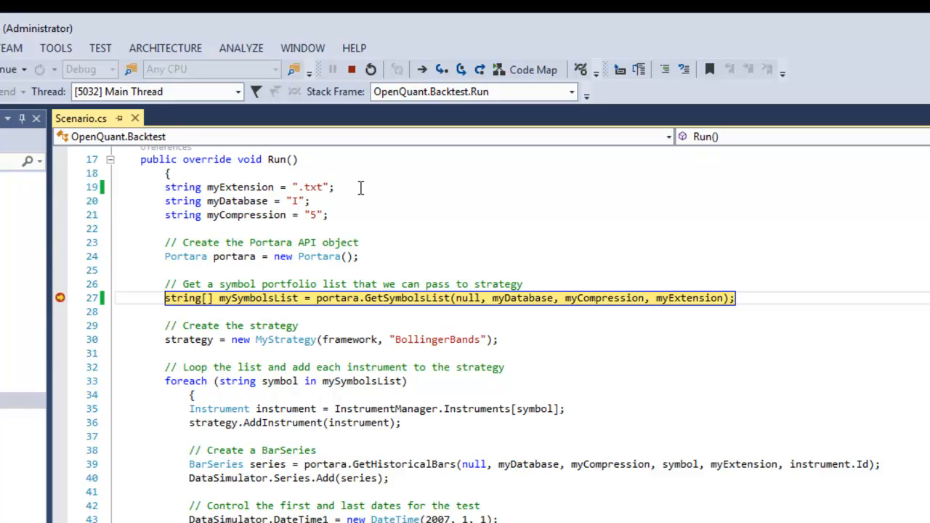
mouse_move(327, 202)
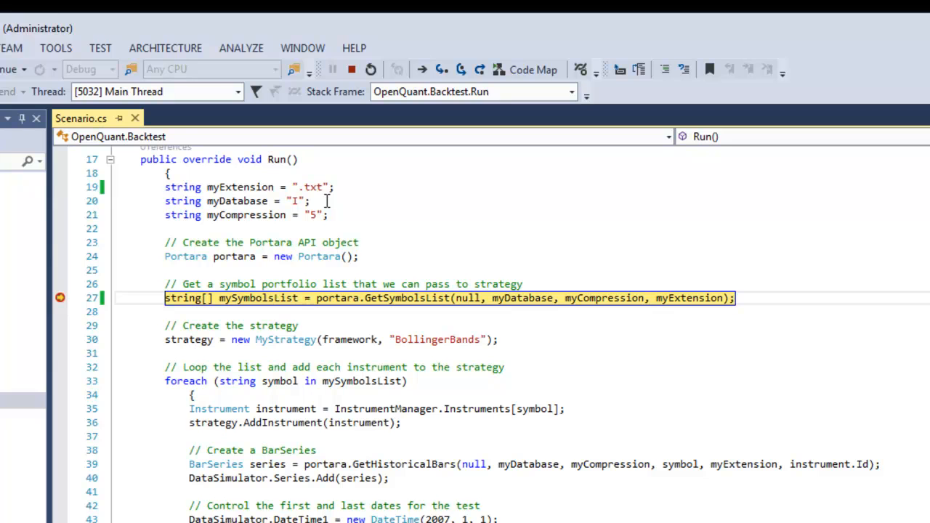
mouse_move(343, 216)
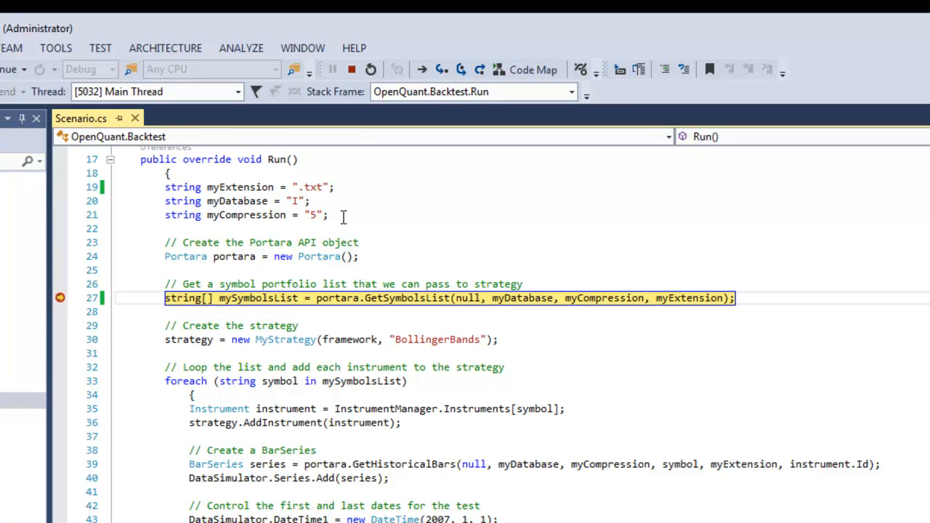
mouse_move(458, 228)
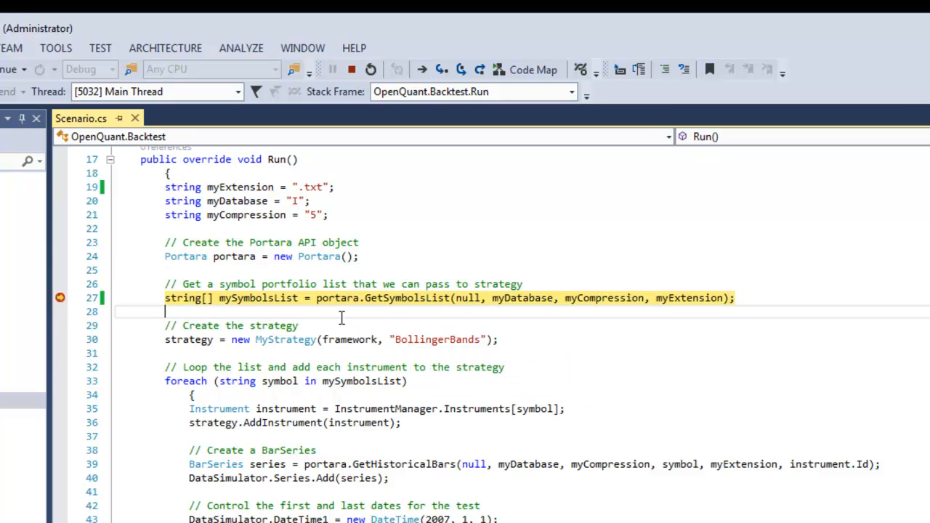
- Step over line 27 with F10 and inspect mySymbolsList holding three symbols
key("F10")
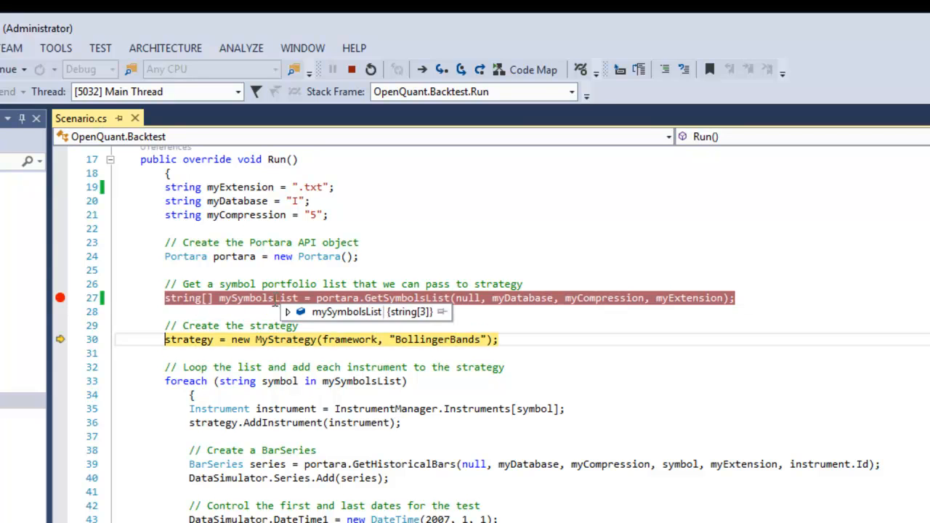
left_click(287, 311)
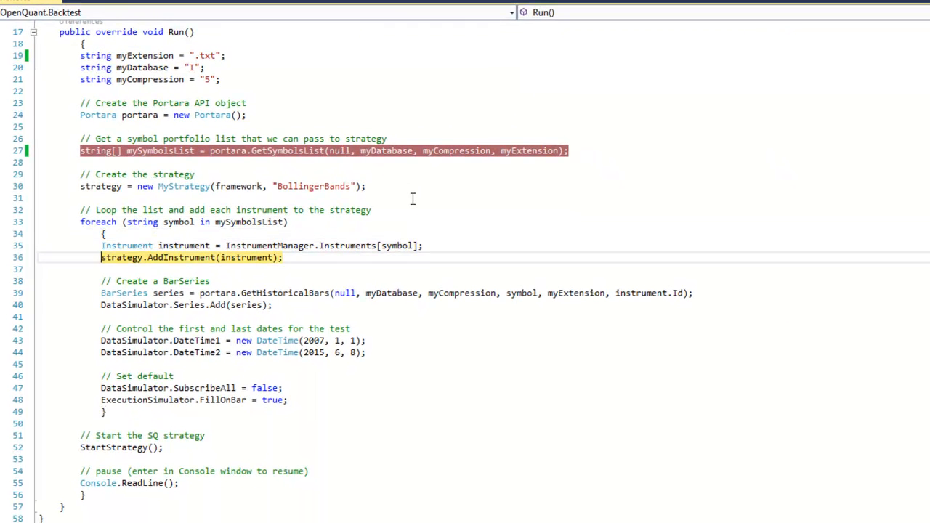
- Expand the series DataTip showing 21083 BO bars of Portara Historical CQG Data
scroll("down", 3)
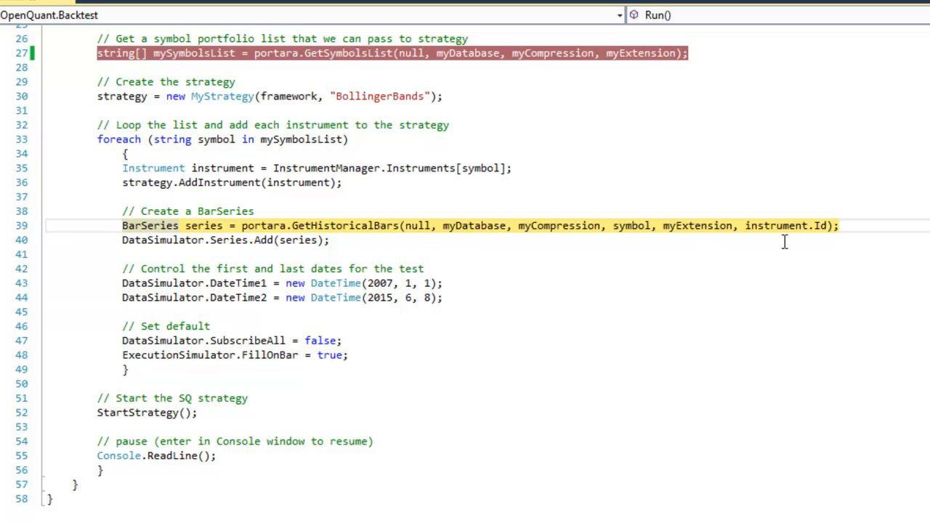
scroll("up", 3)
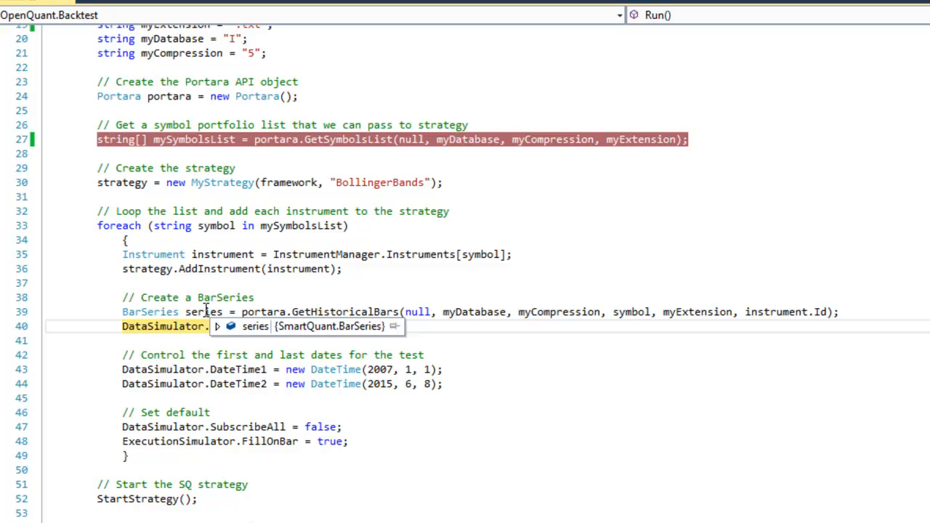
left_click(217, 326)
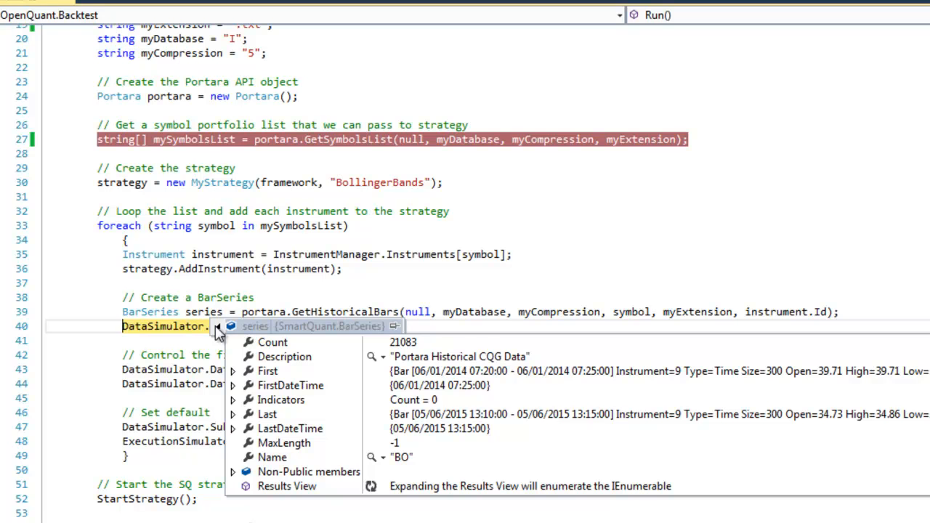
scroll("down", 3)
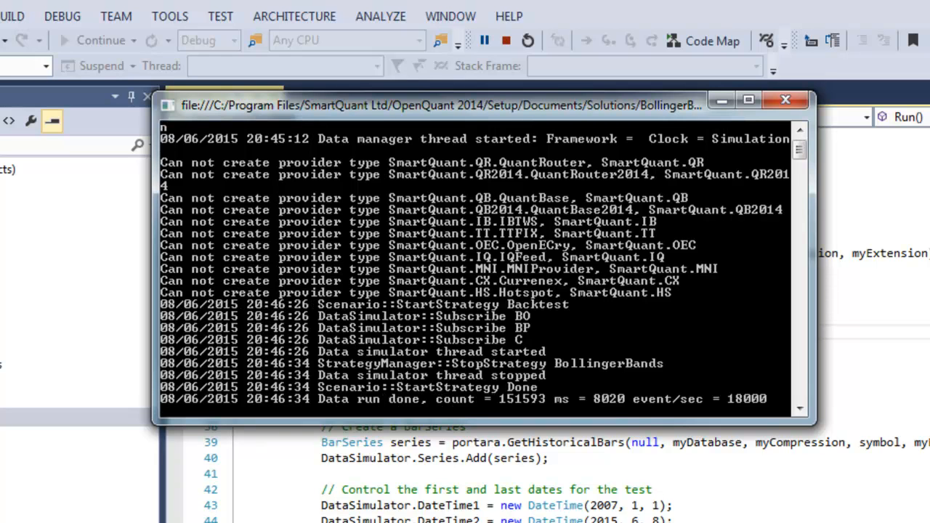
mouse_move(447, 360)
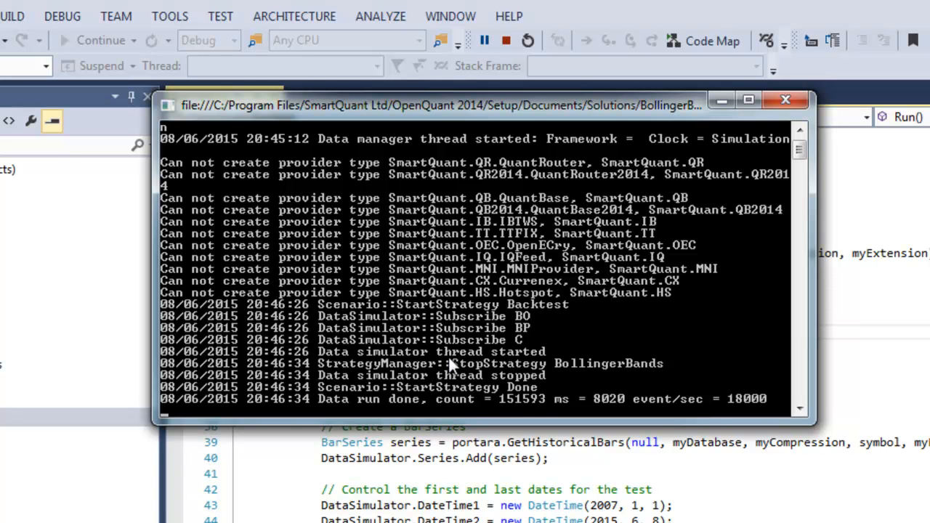
- Close the backtest console after the run finishes with 151593 events processed
left_click(785, 100)
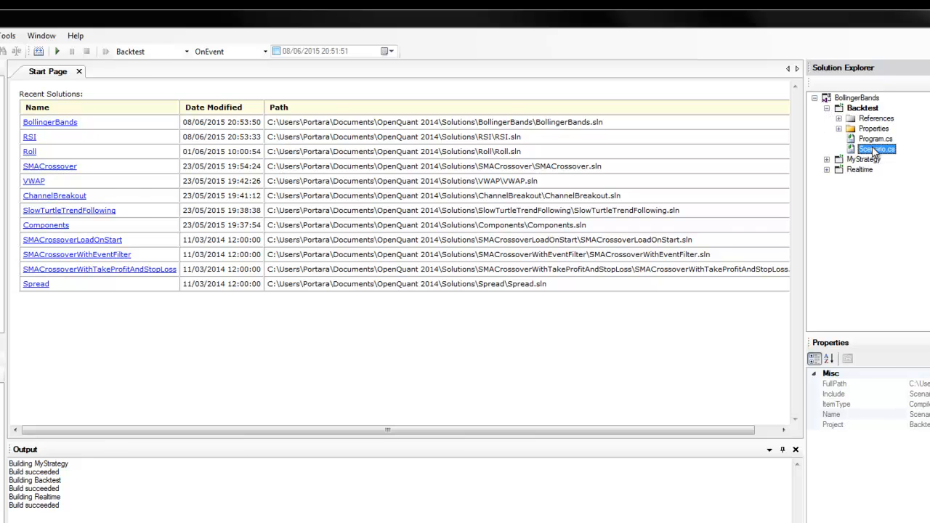
- Open the BollingerBands Scenario.cs script in OpenQuant and bring up the View menu
double_click(877, 149)
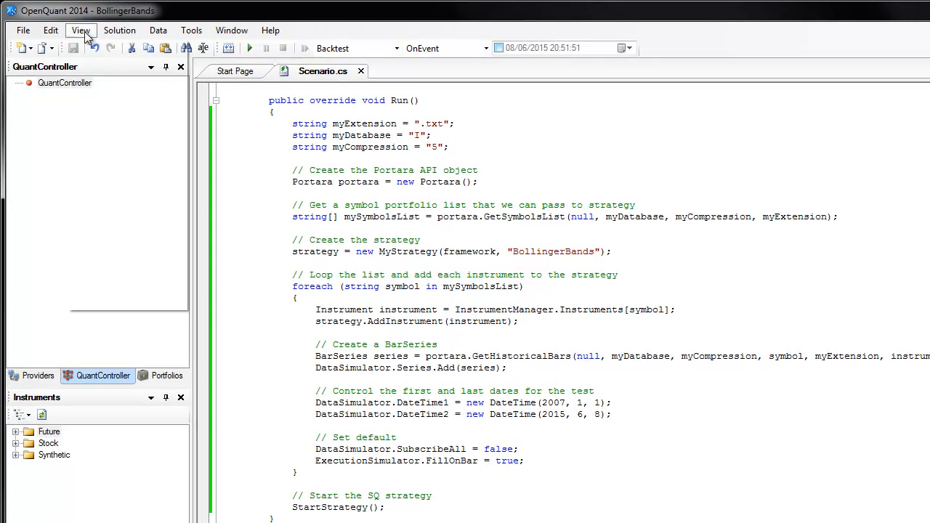
left_click(81, 30)
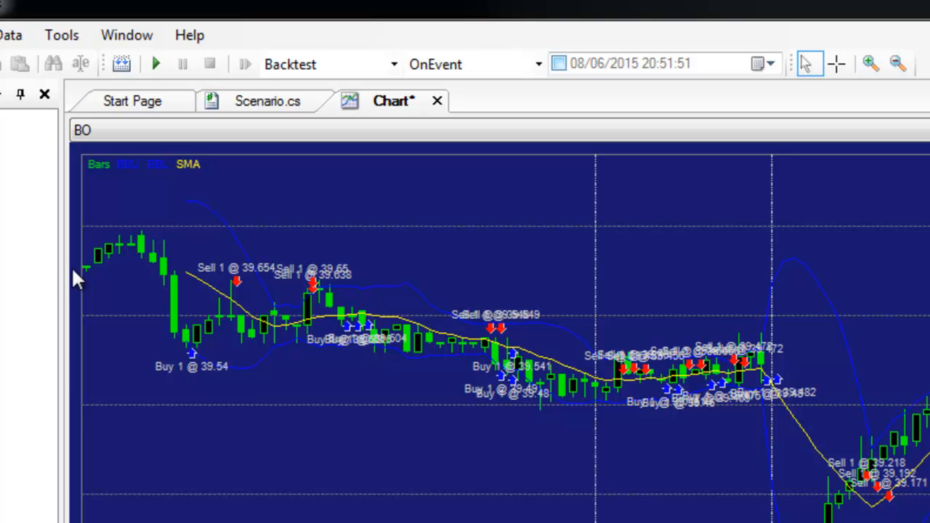
mouse_move(91, 281)
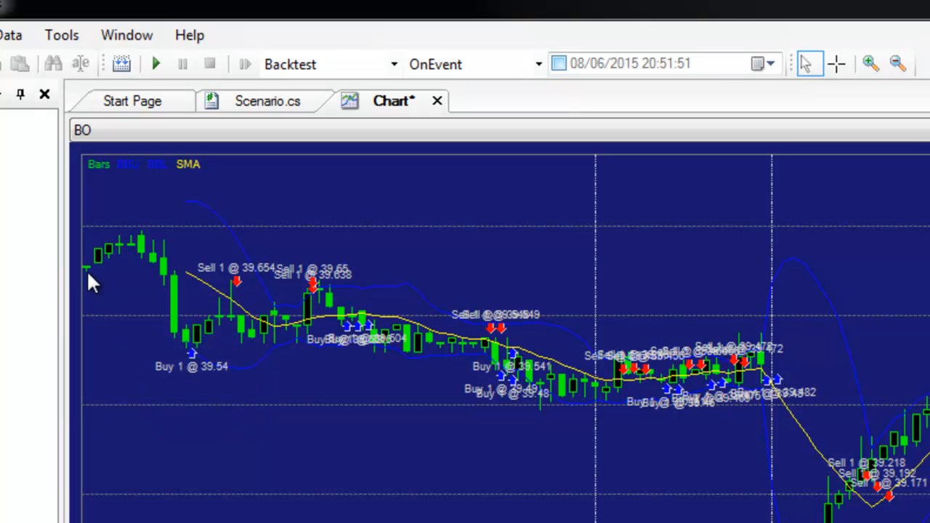
mouse_move(91, 279)
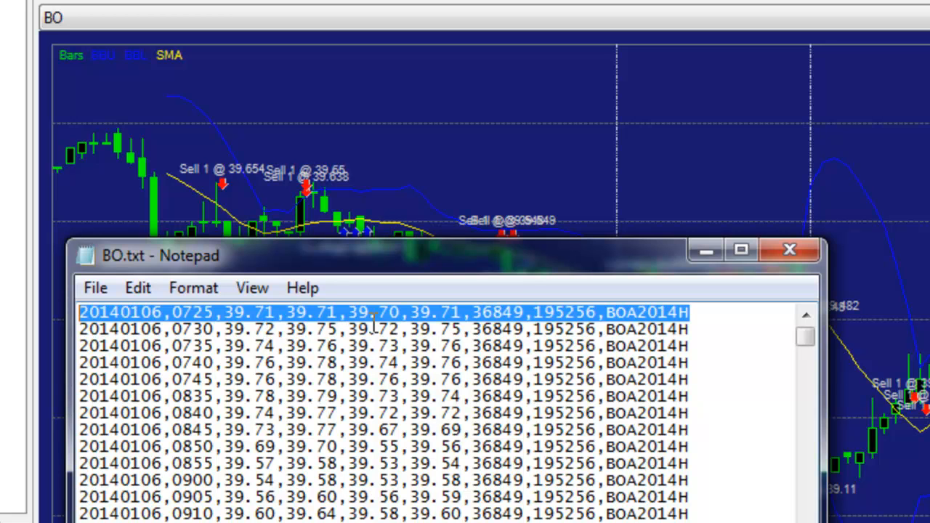
mouse_move(505, 334)
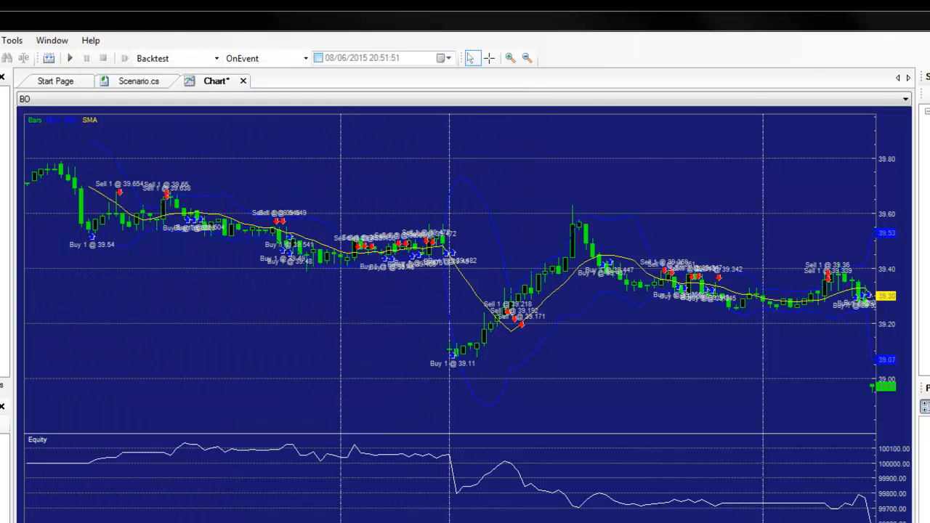
left_click(904, 99)
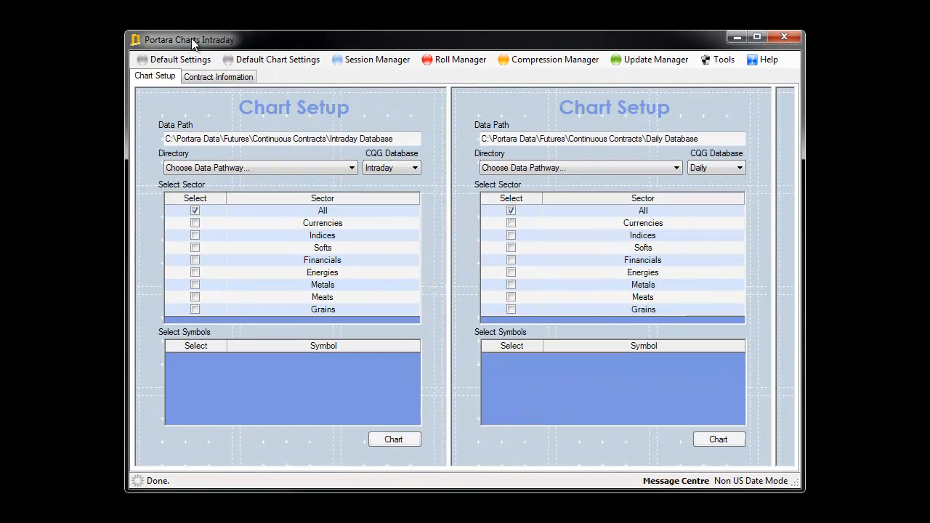
- Enable SmartQuant Sell Side Mode under Default Settings and launch the Roll Manager
left_click(178, 59)
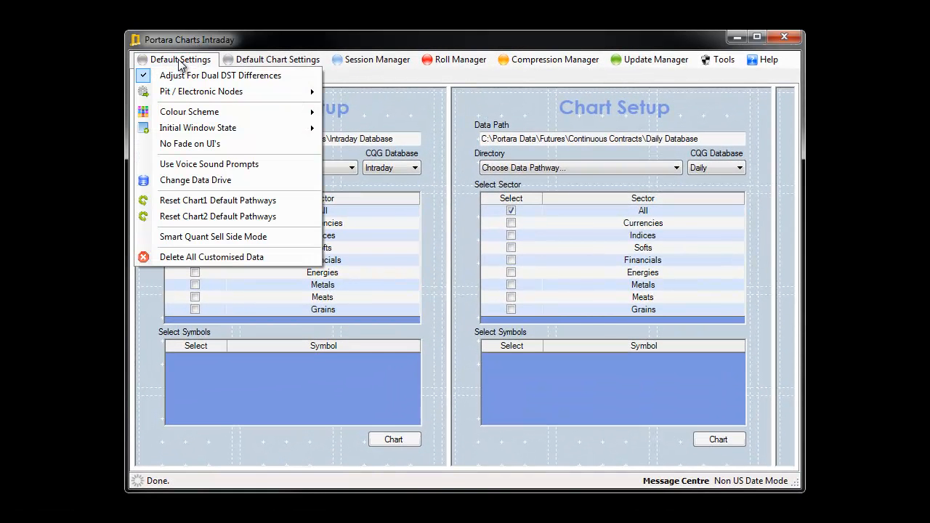
mouse_move(213, 237)
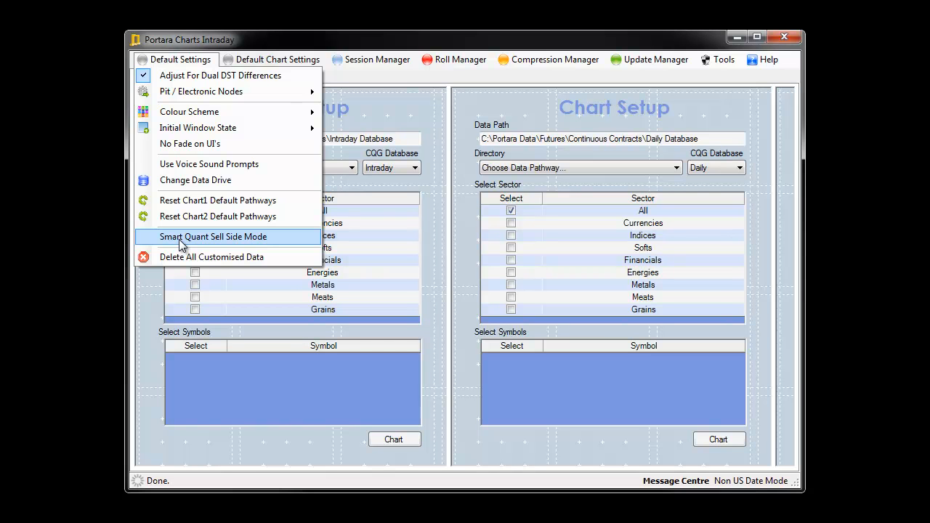
left_click(213, 236)
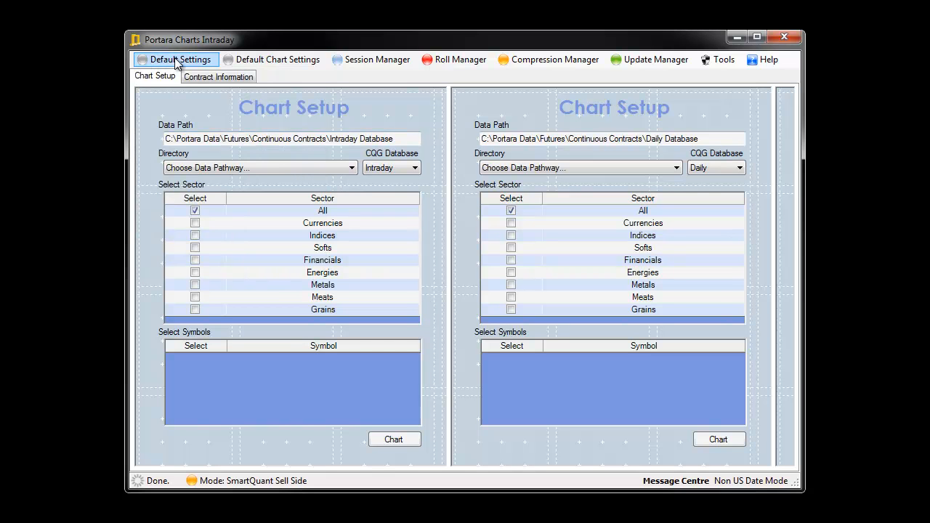
mouse_move(212, 34)
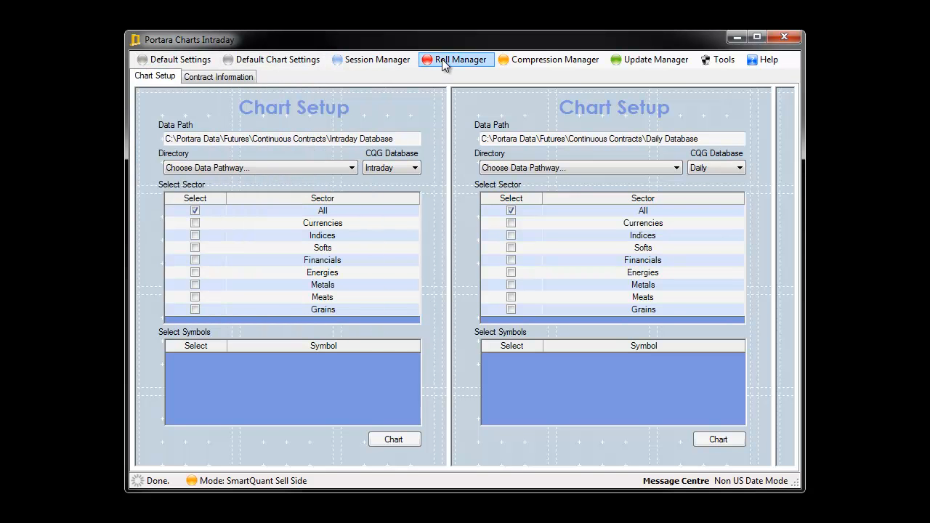
left_click(455, 59)
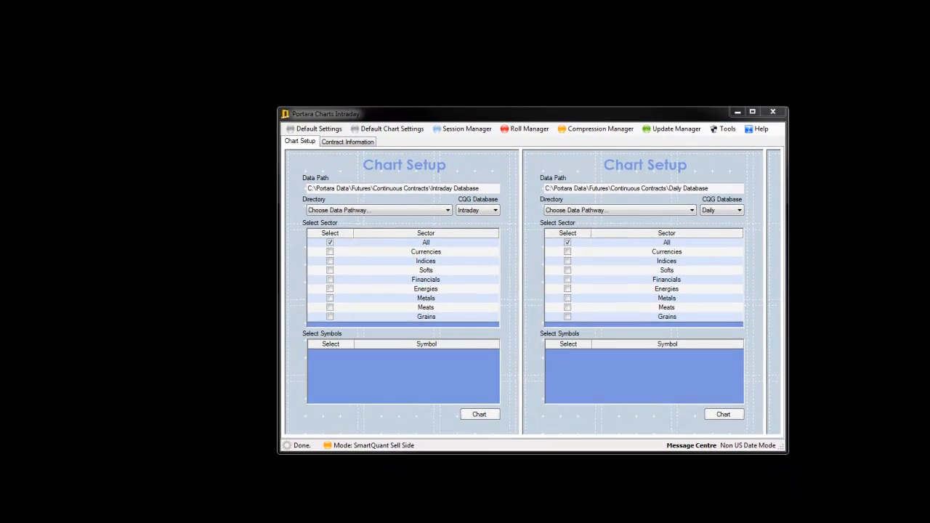
- Roll the checked BO, BP and C hybrids and write their continuous files
left_click(524, 128)
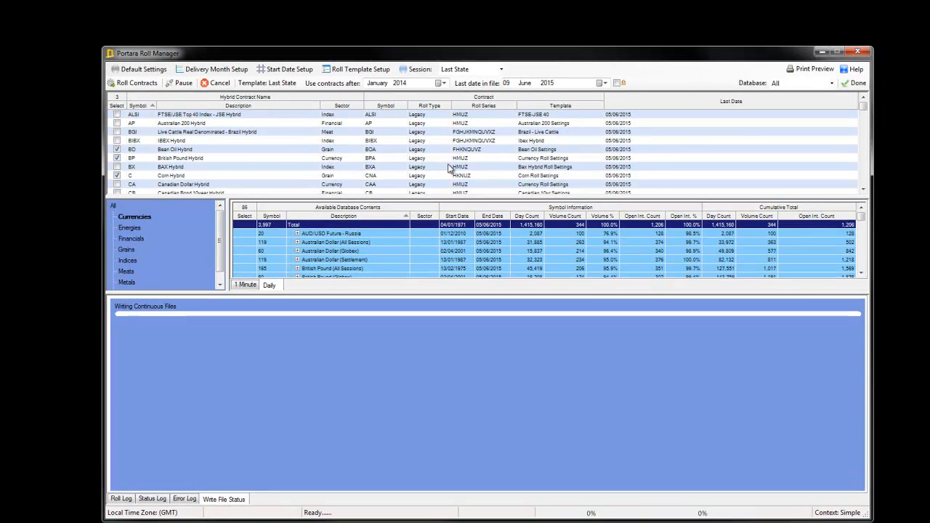
left_click(136, 82)
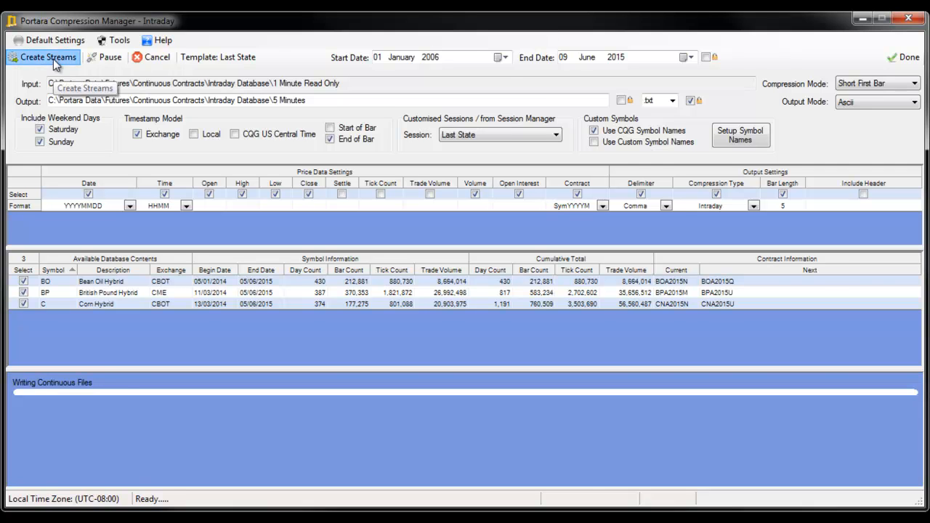
- Create five-minute streams for BO, BP and C from the one-minute data
left_click(47, 56)
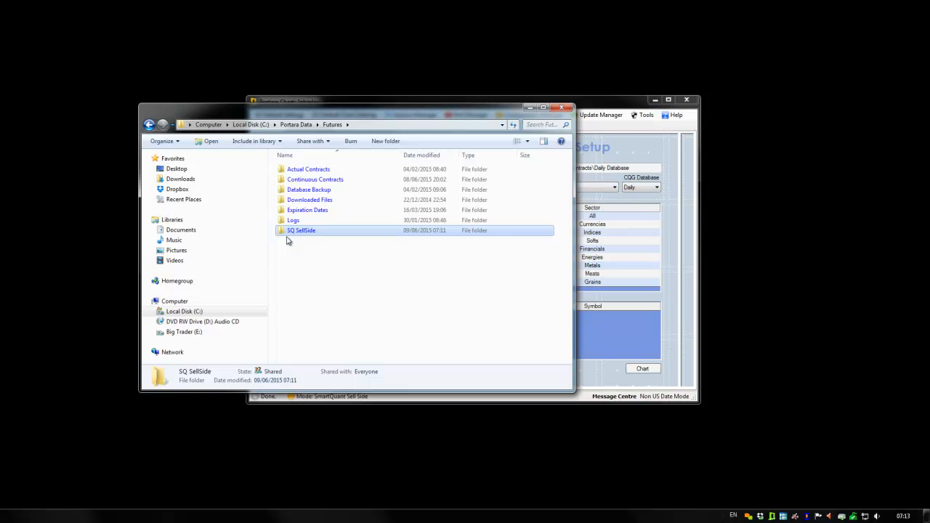
mouse_move(304, 242)
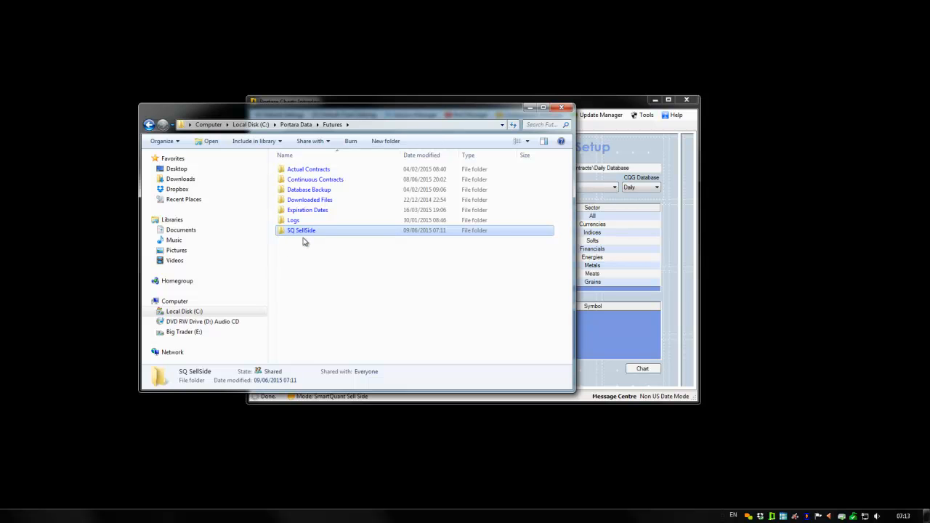
- Open BP.txt from SQ SellSide > 5 Minutes in Notepad, then reopen it
double_click(302, 231)
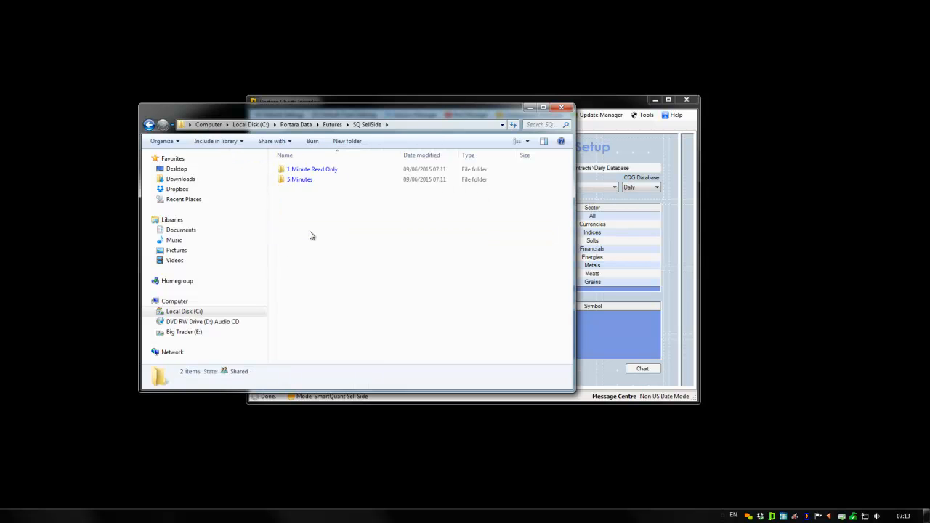
double_click(299, 179)
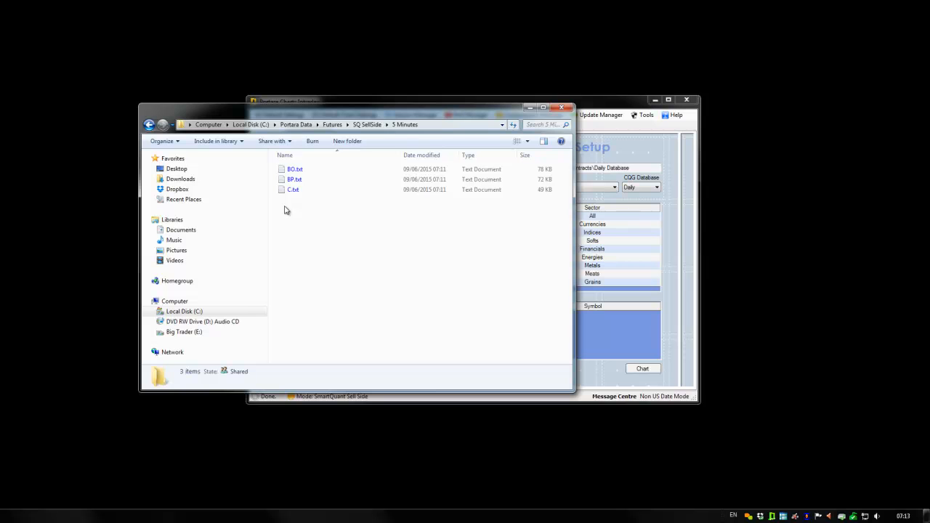
mouse_move(286, 210)
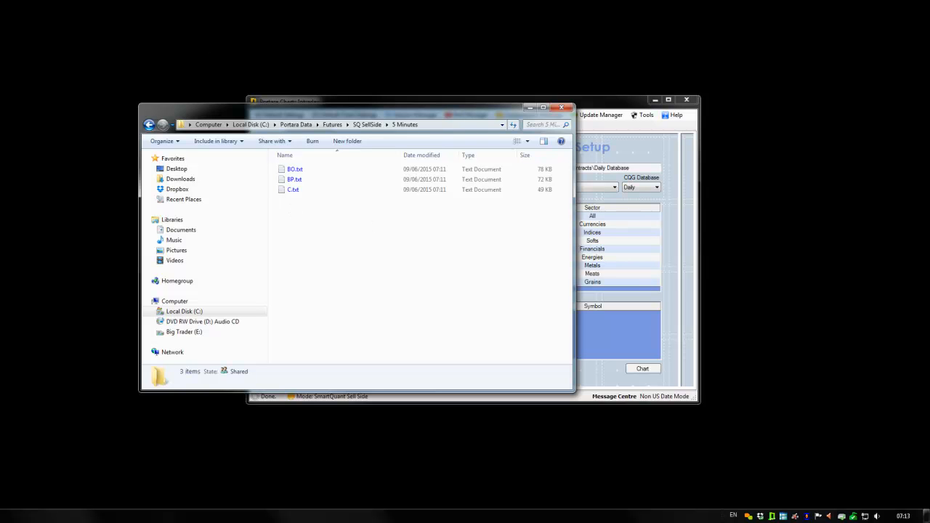
double_click(295, 179)
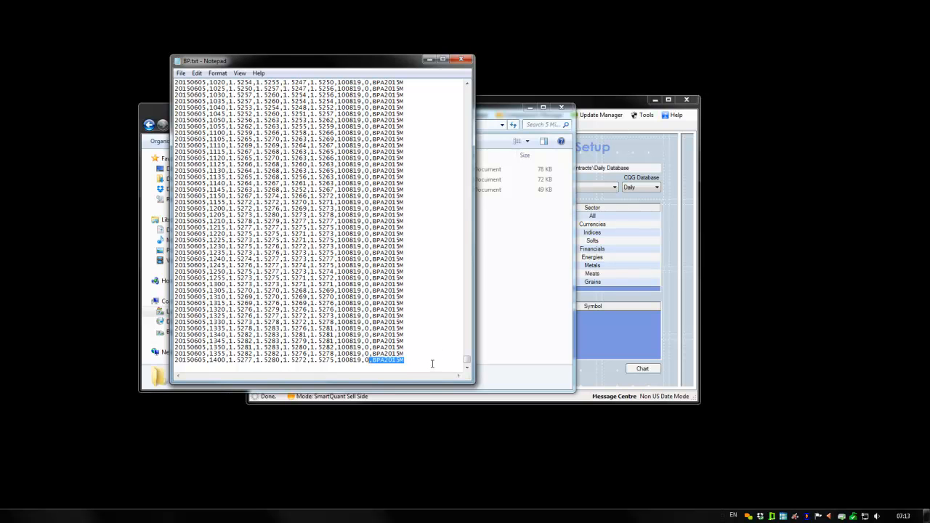
mouse_move(421, 307)
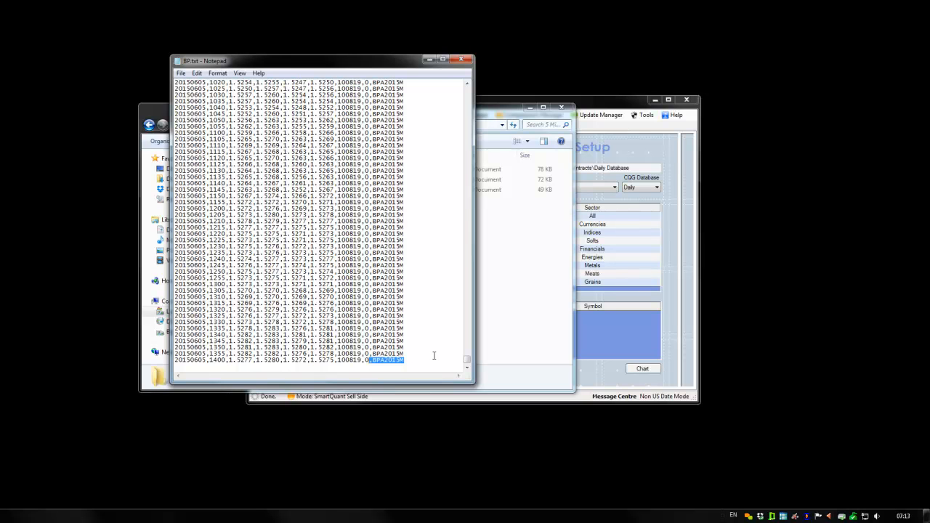
mouse_move(429, 339)
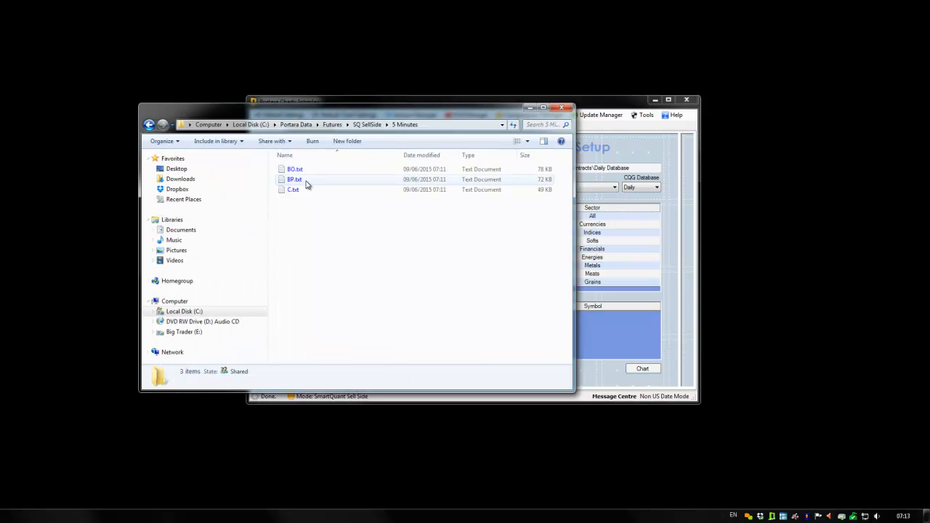
left_click(294, 179)
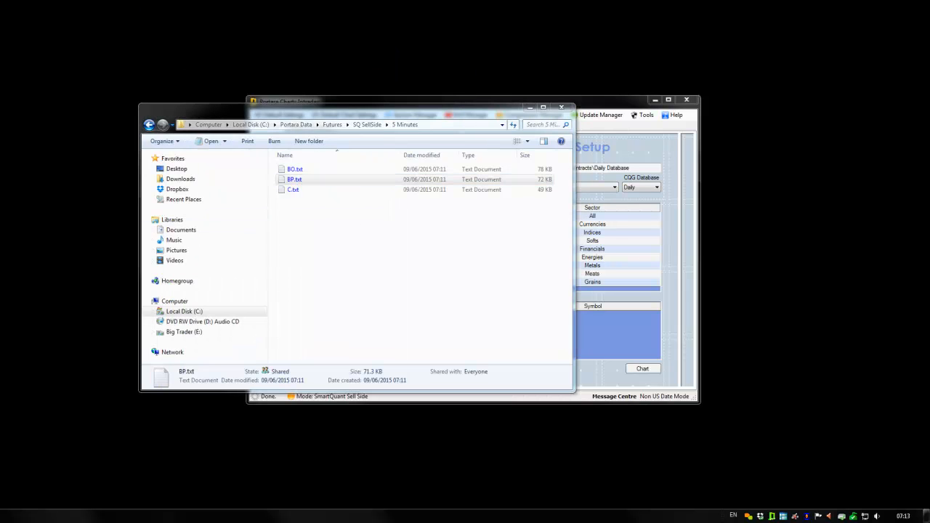
double_click(295, 180)
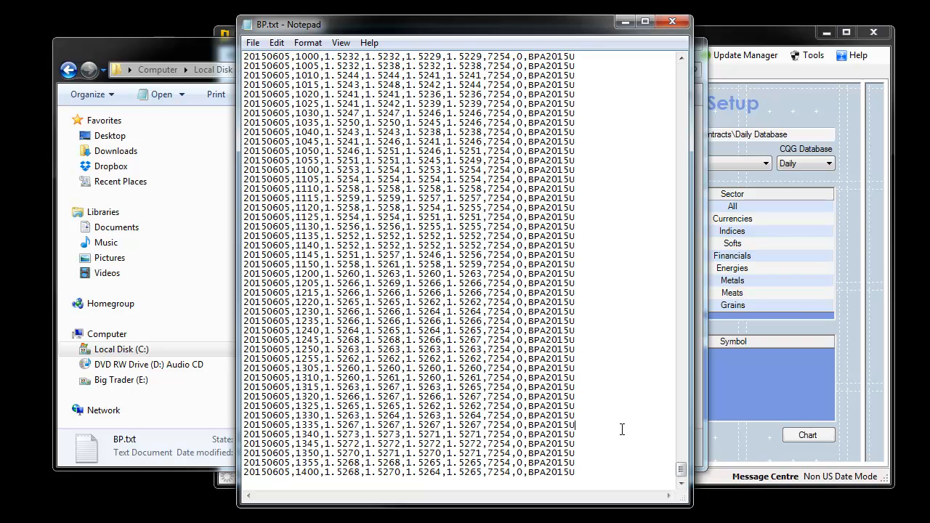
mouse_move(603, 260)
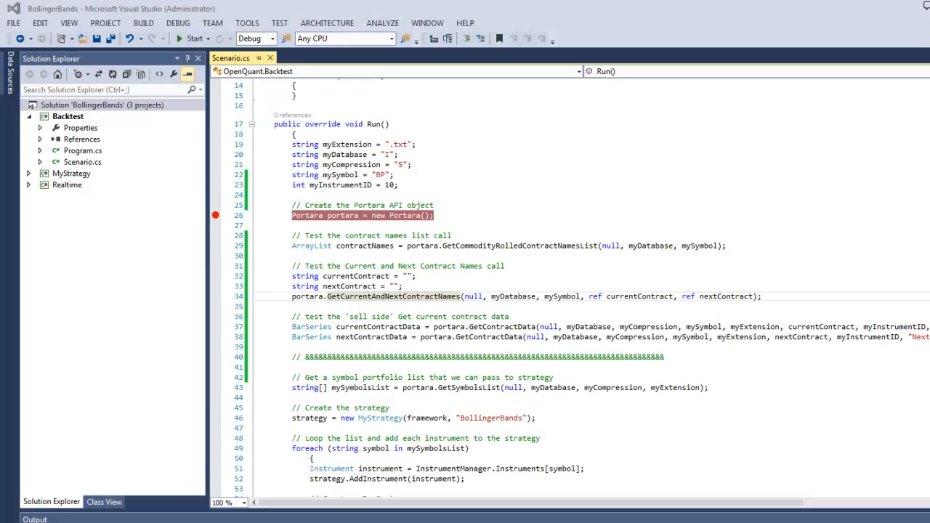
mouse_move(304, 276)
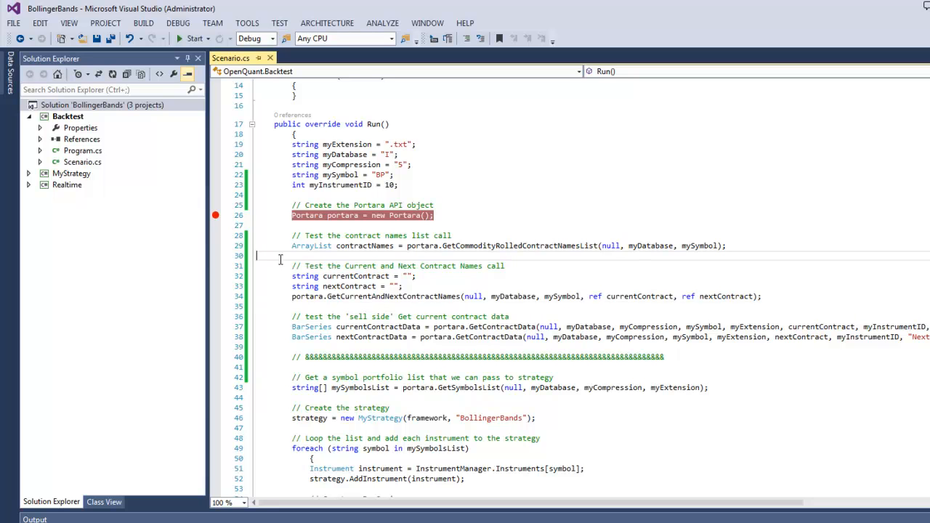
- Run the debugger past the contract names call and inspect its five BP contract names
left_click(191, 38)
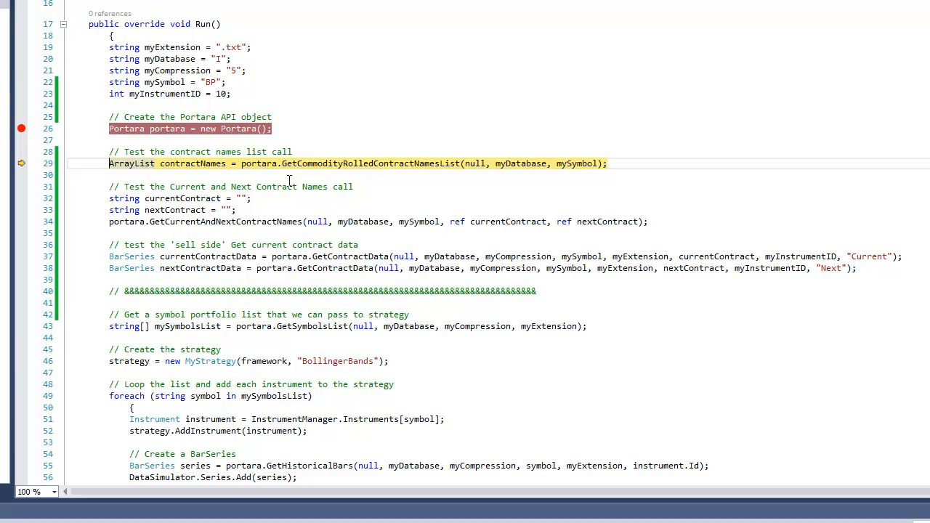
mouse_move(448, 180)
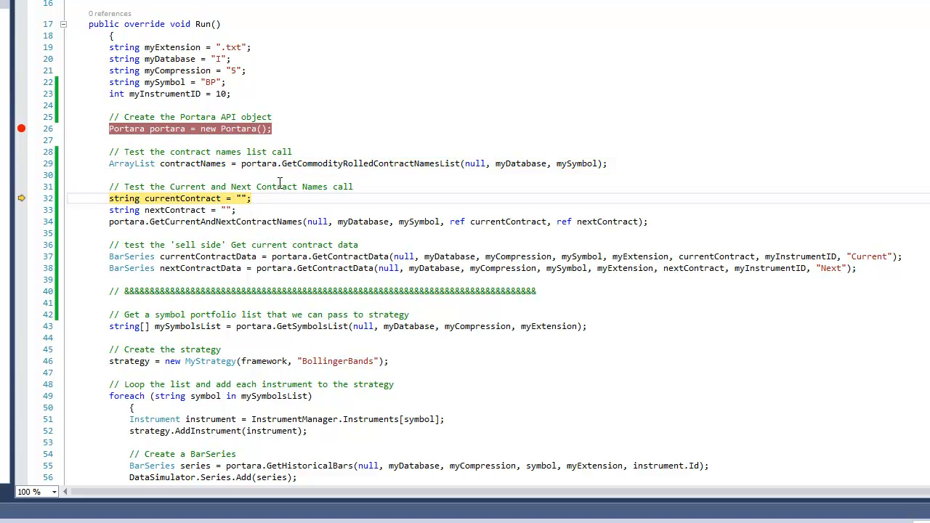
mouse_move(252, 214)
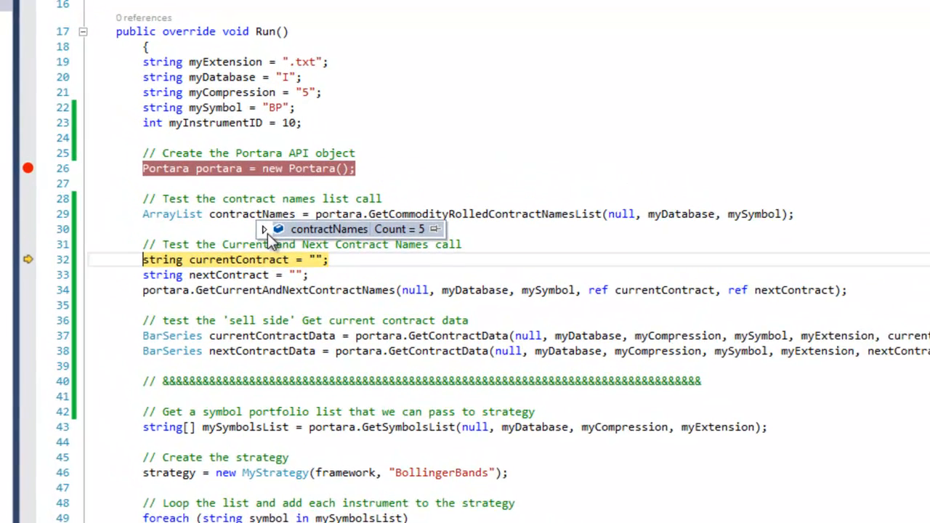
left_click(262, 229)
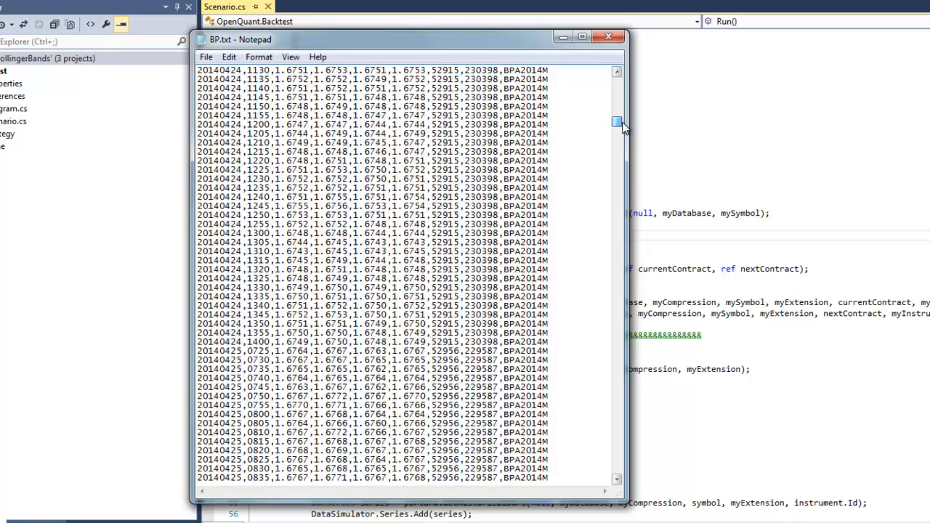
- Scroll through BP.txt to view the BPA2014Z and BPA2015M five-minute rows
scroll("down", 3)
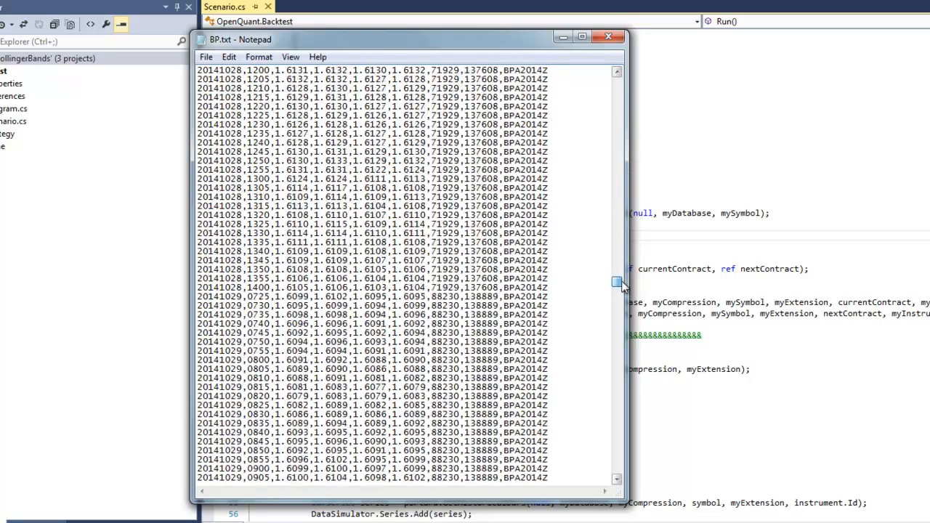
left_click_drag(617, 284, 617, 454)
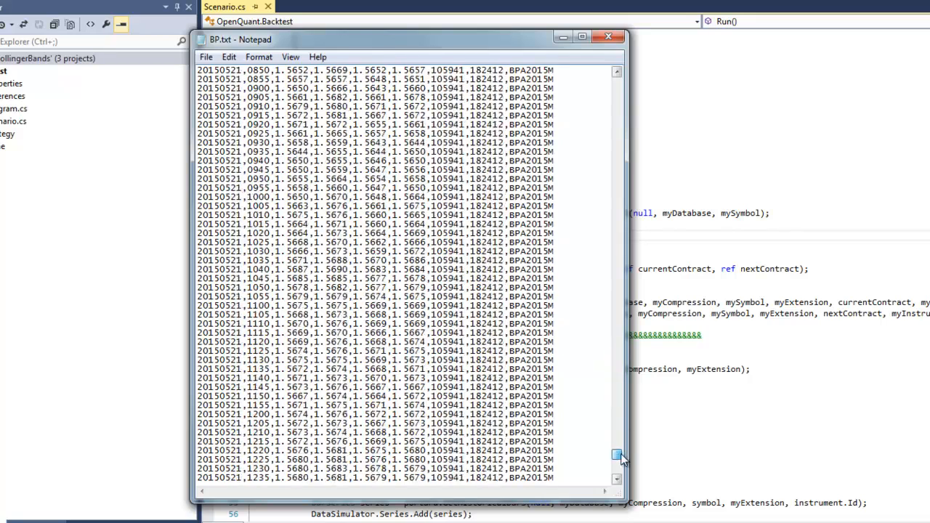
scroll("down", 3)
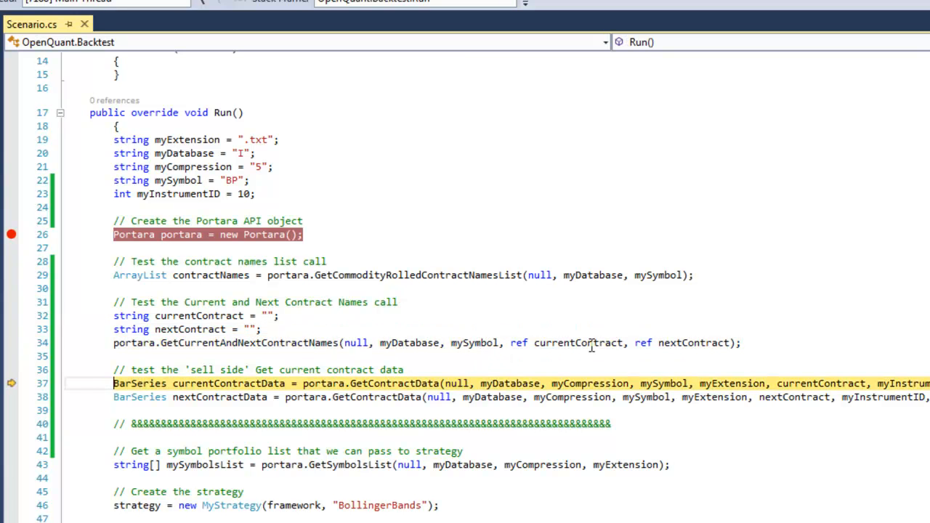
mouse_move(578, 342)
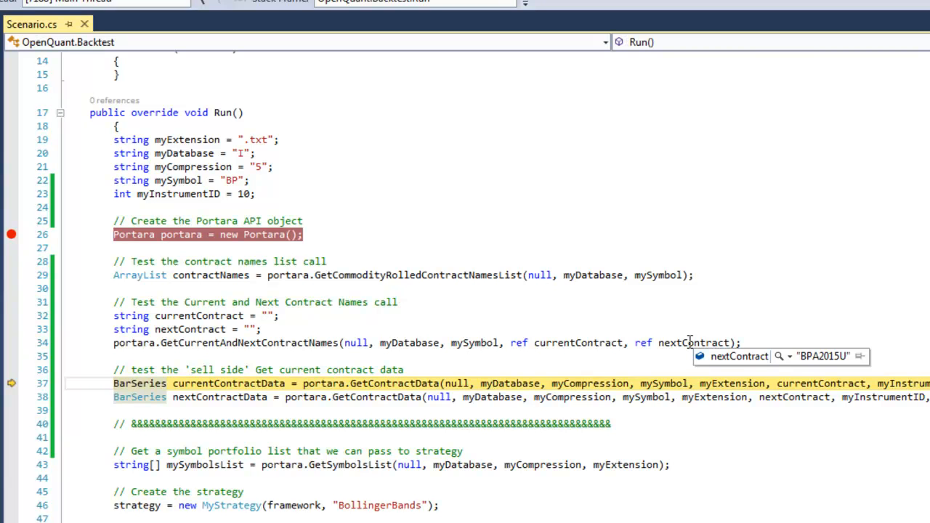
- Inspect nextContract (BPA2015U) and expand currentContractData showing 5051 bars
left_click(114, 383)
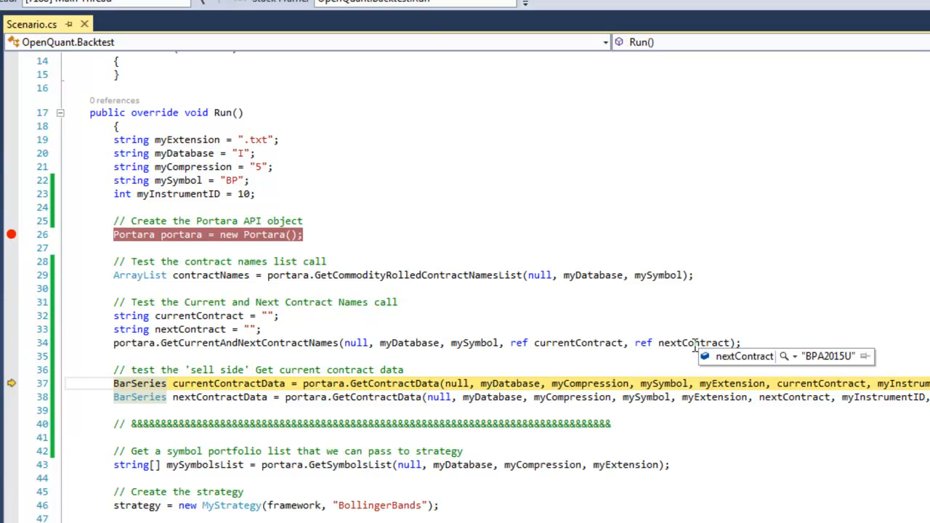
scroll("down", 3)
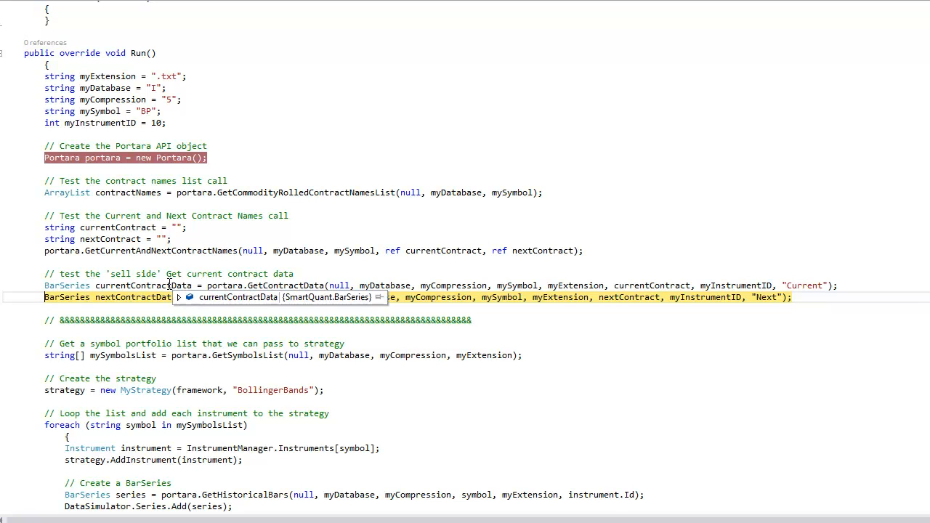
left_click(179, 297)
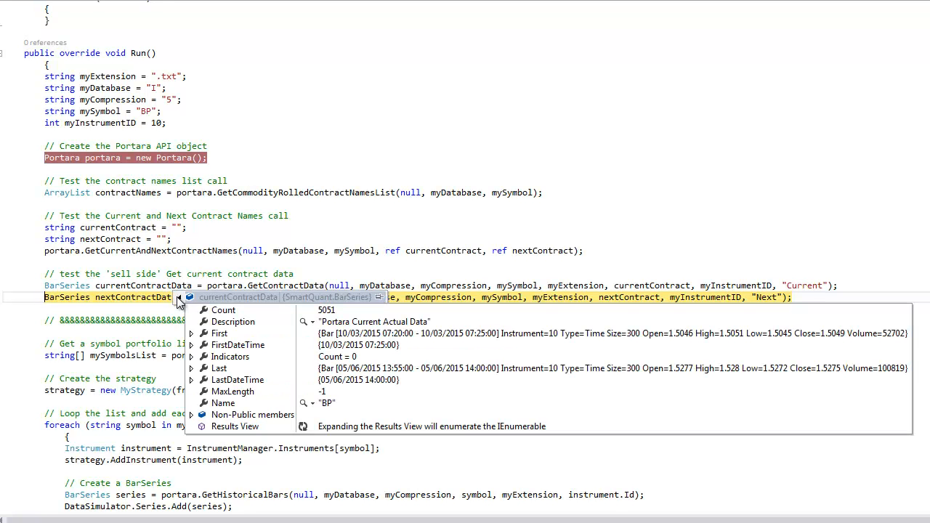